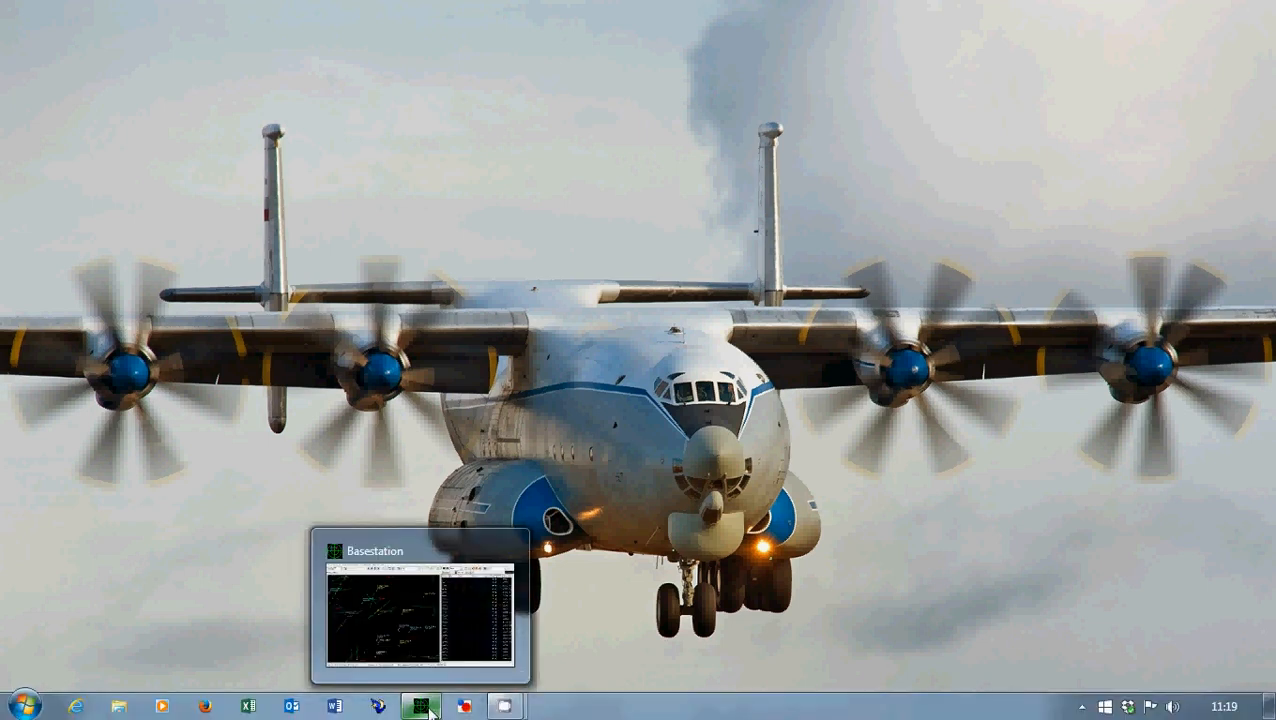
Bring the SBS Utility window forward showing the received ModeS codes table
click(420, 708)
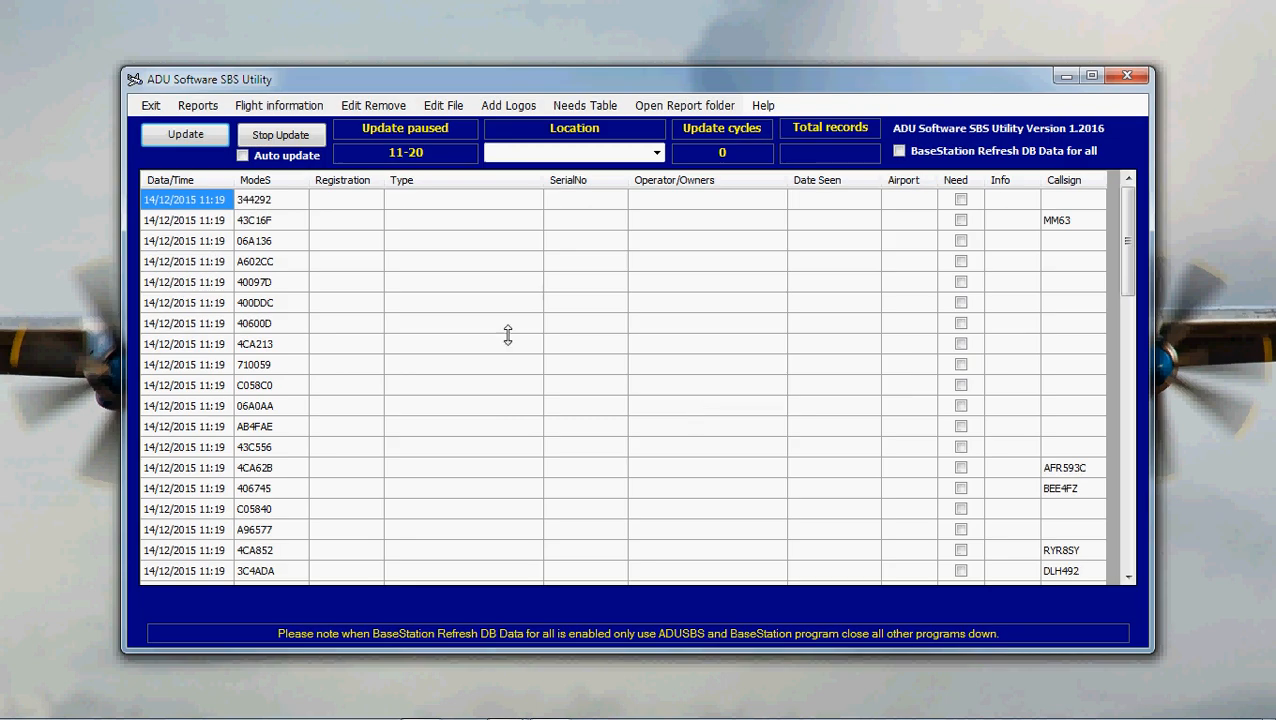
mouse_move(288, 208)
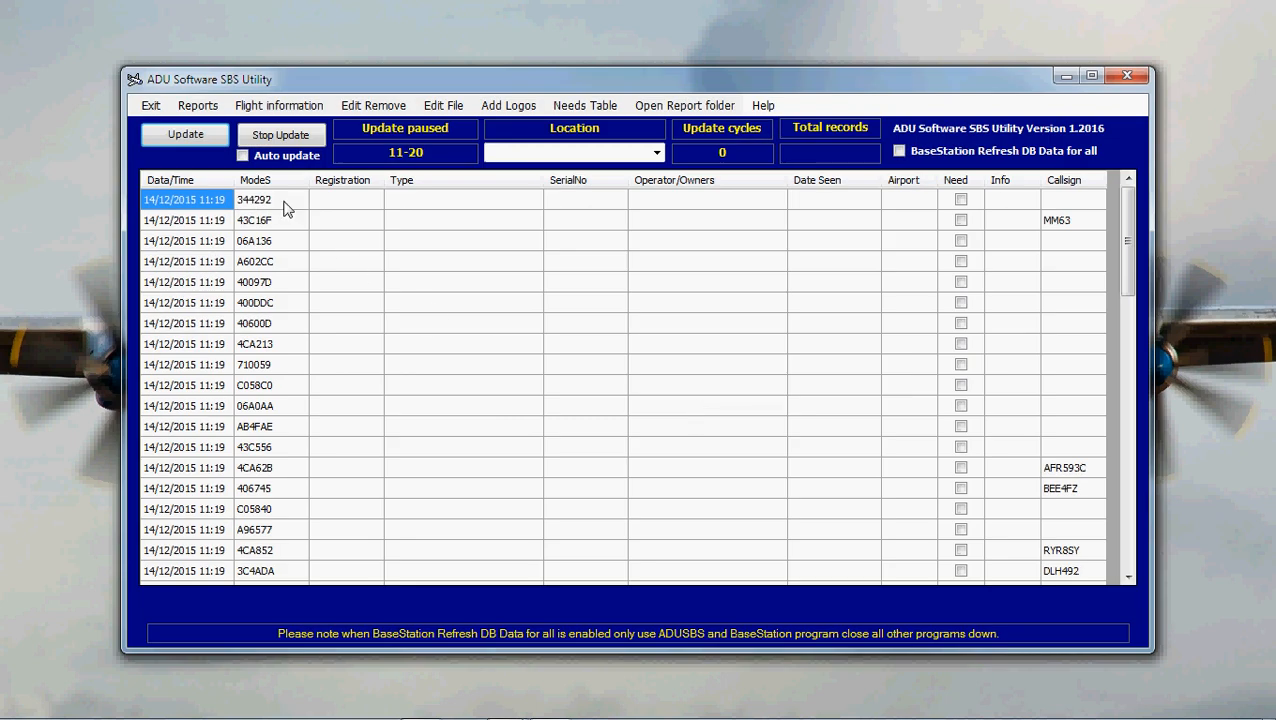
mouse_move(186, 228)
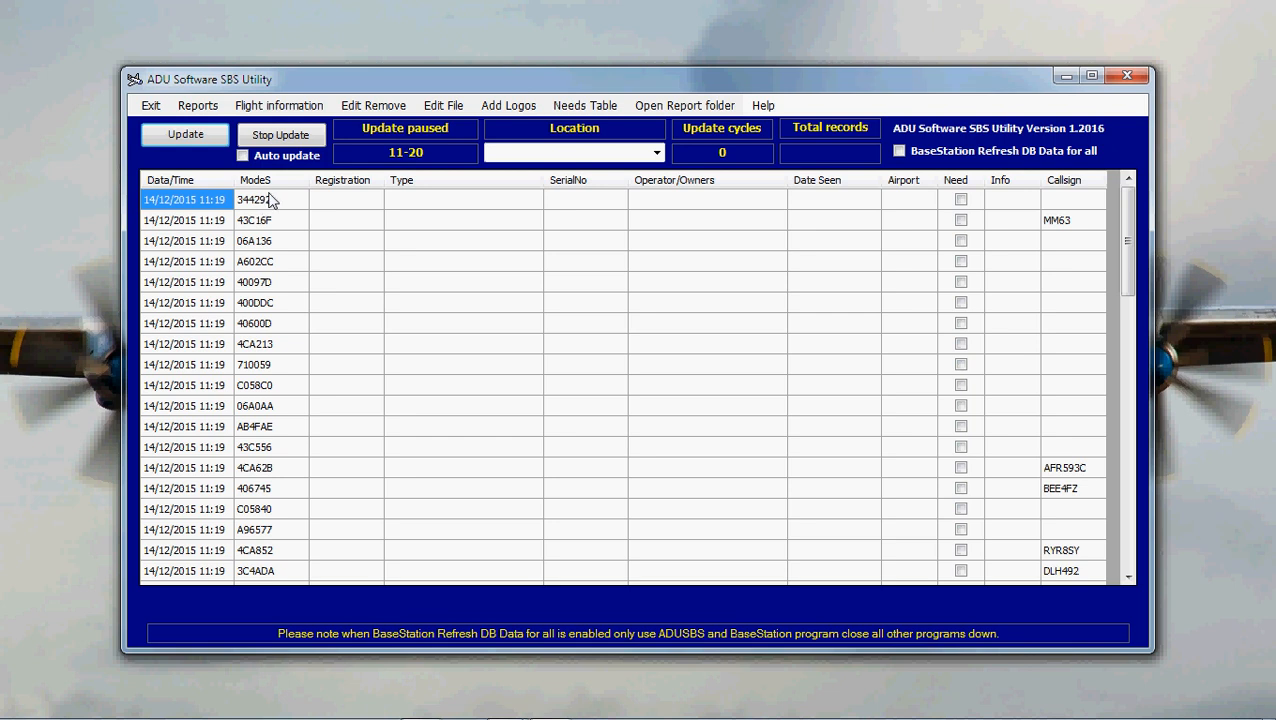
mouse_move(602, 228)
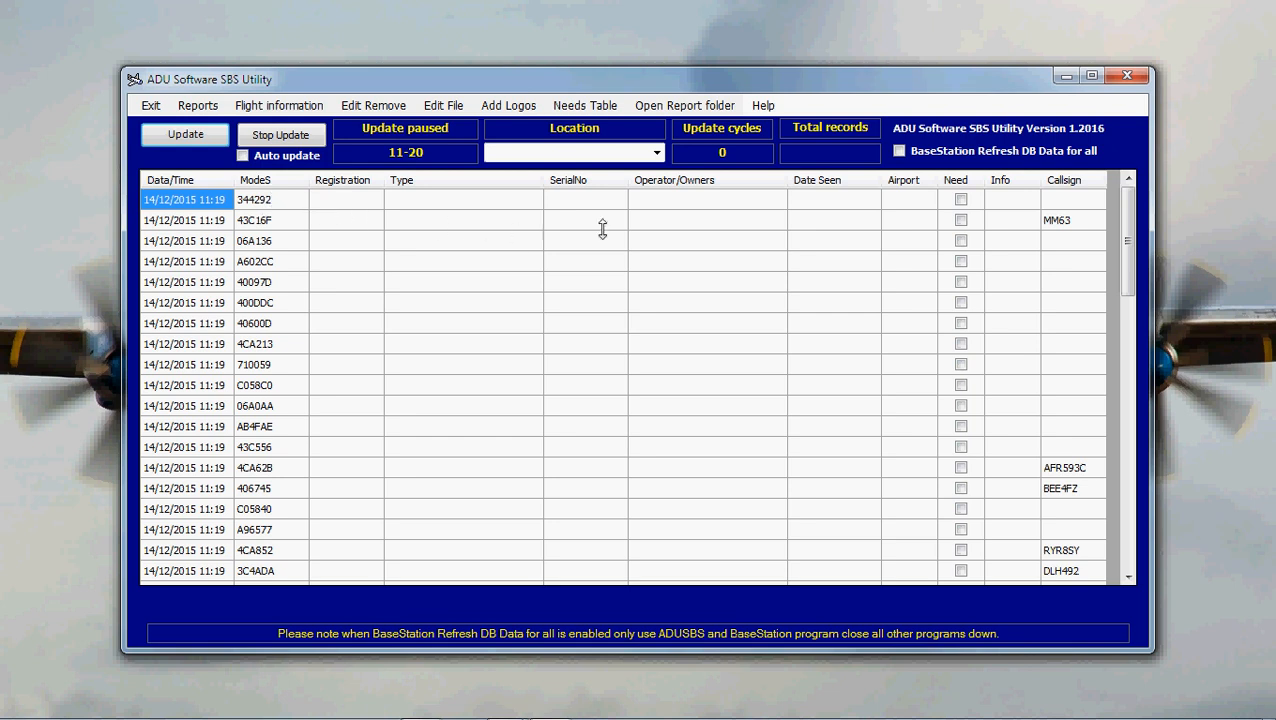
mouse_move(1058, 224)
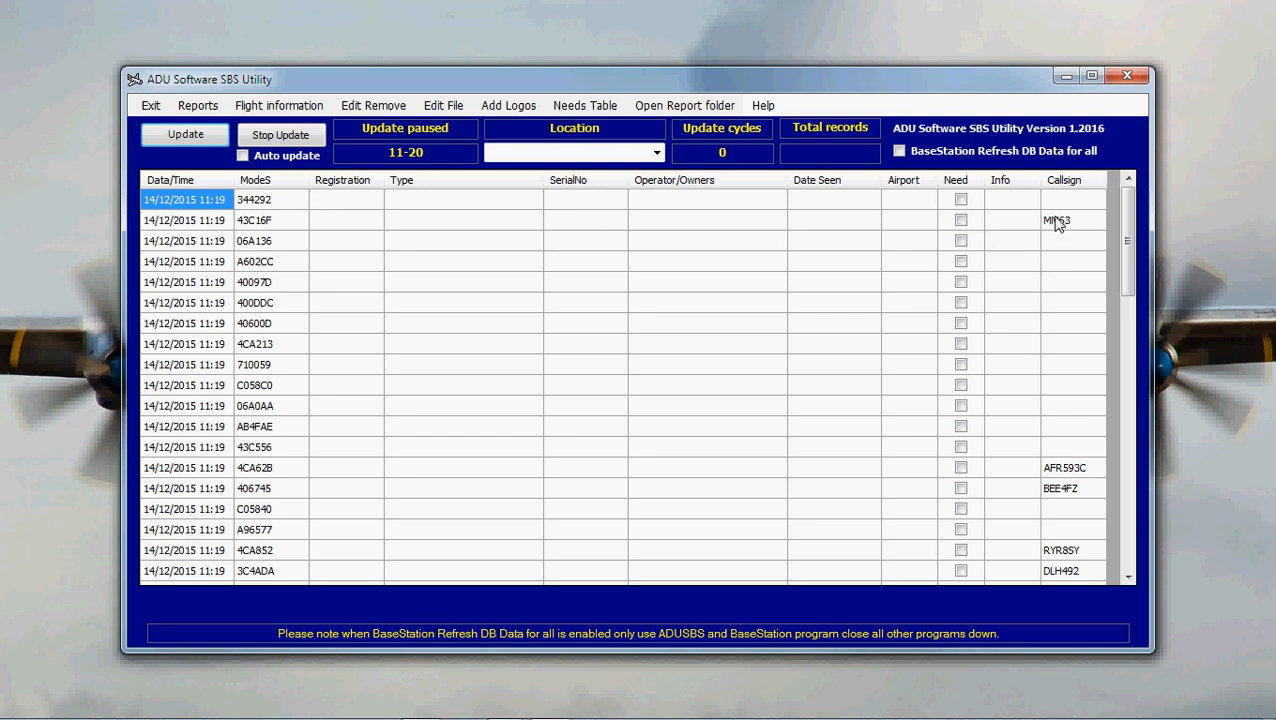
Run the first update cycle so all 71 records gain registration, type, serial and operator
click(184, 136)
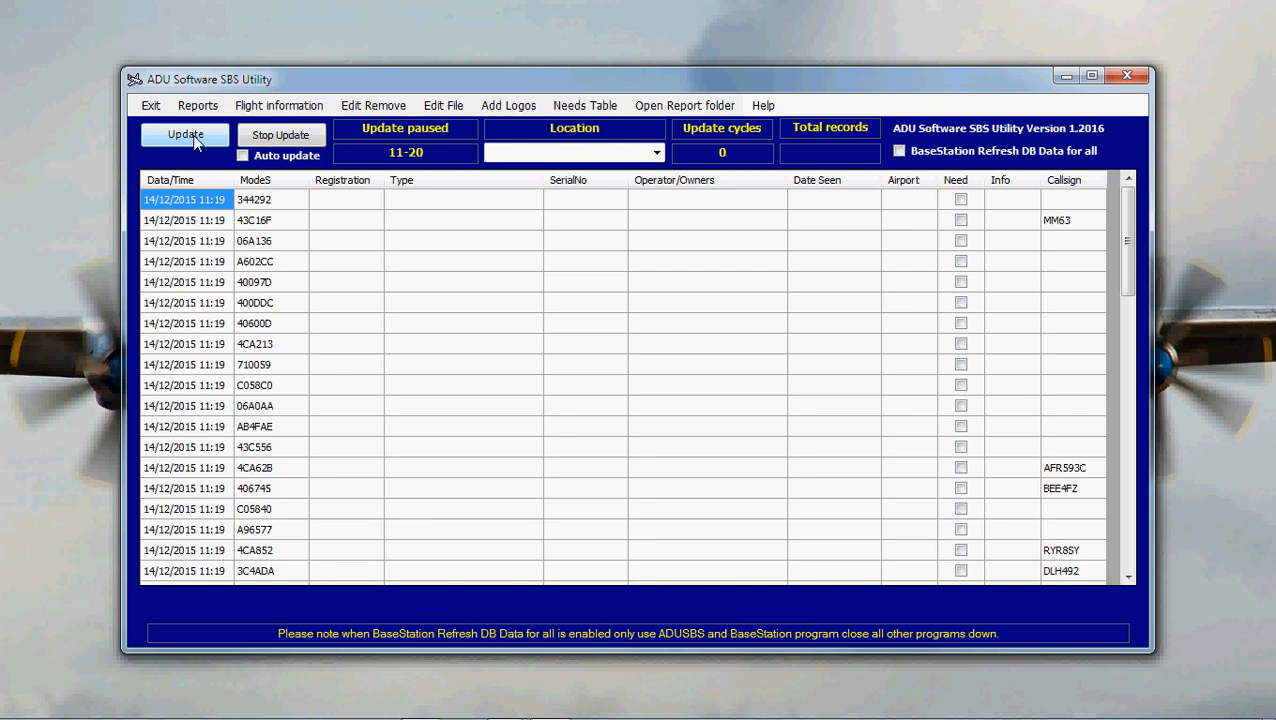
click(184, 136)
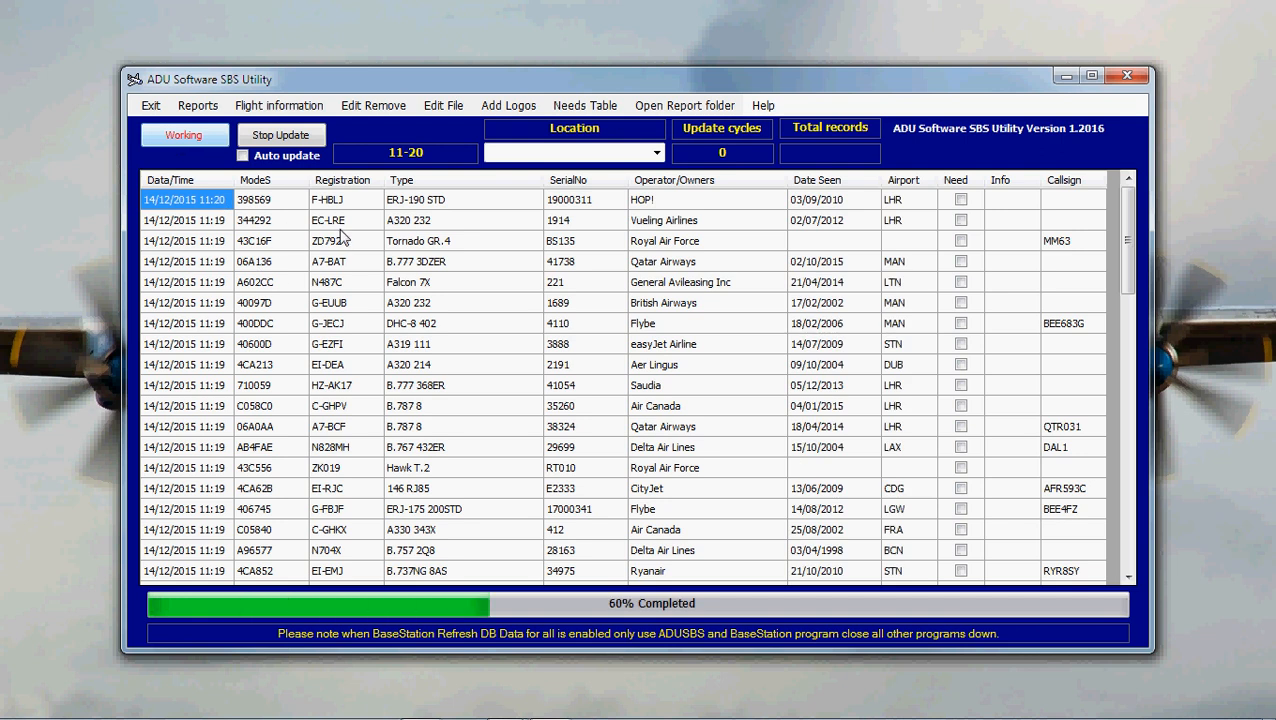
mouse_move(340, 236)
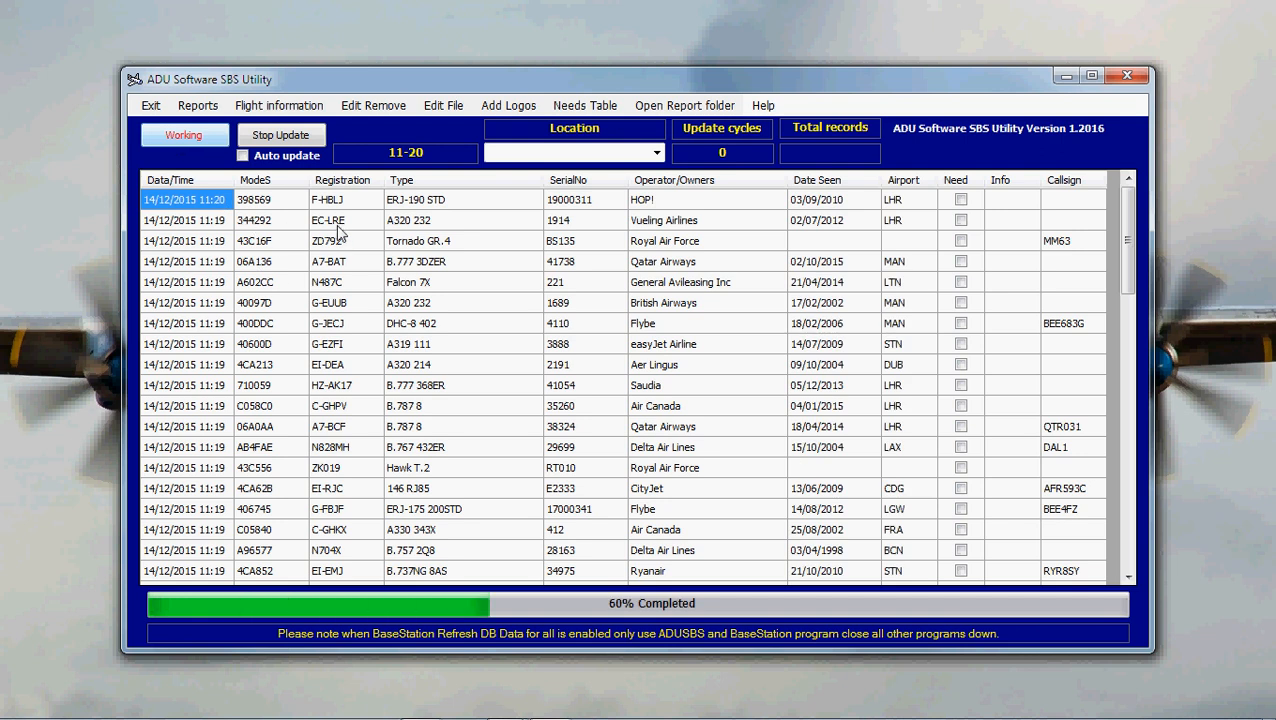
mouse_move(424, 228)
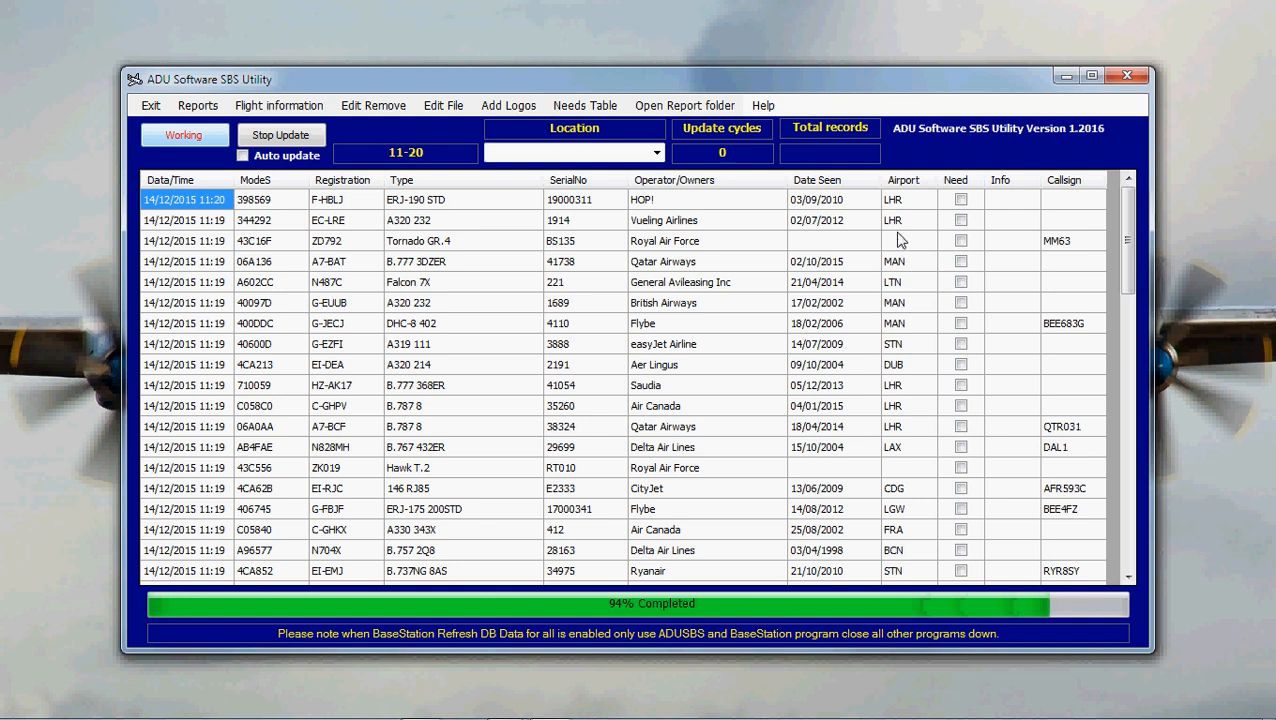
mouse_move(952, 244)
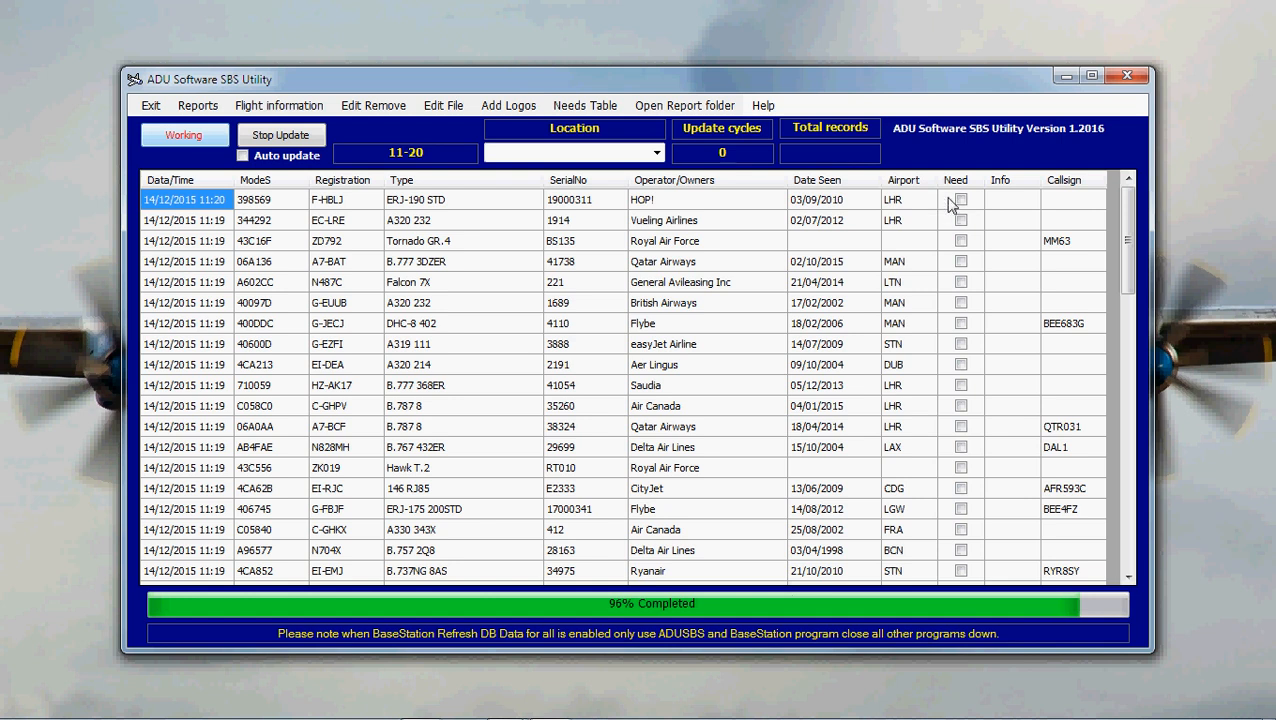
click(280, 134)
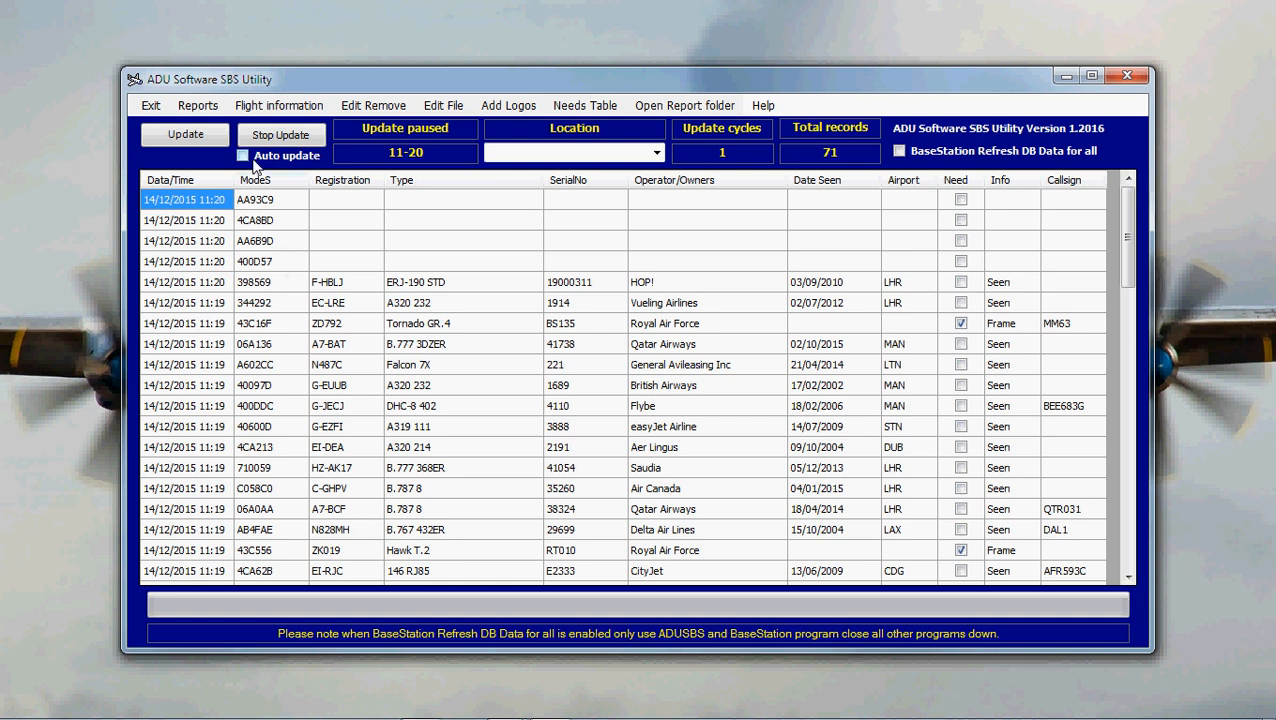
click(242, 156)
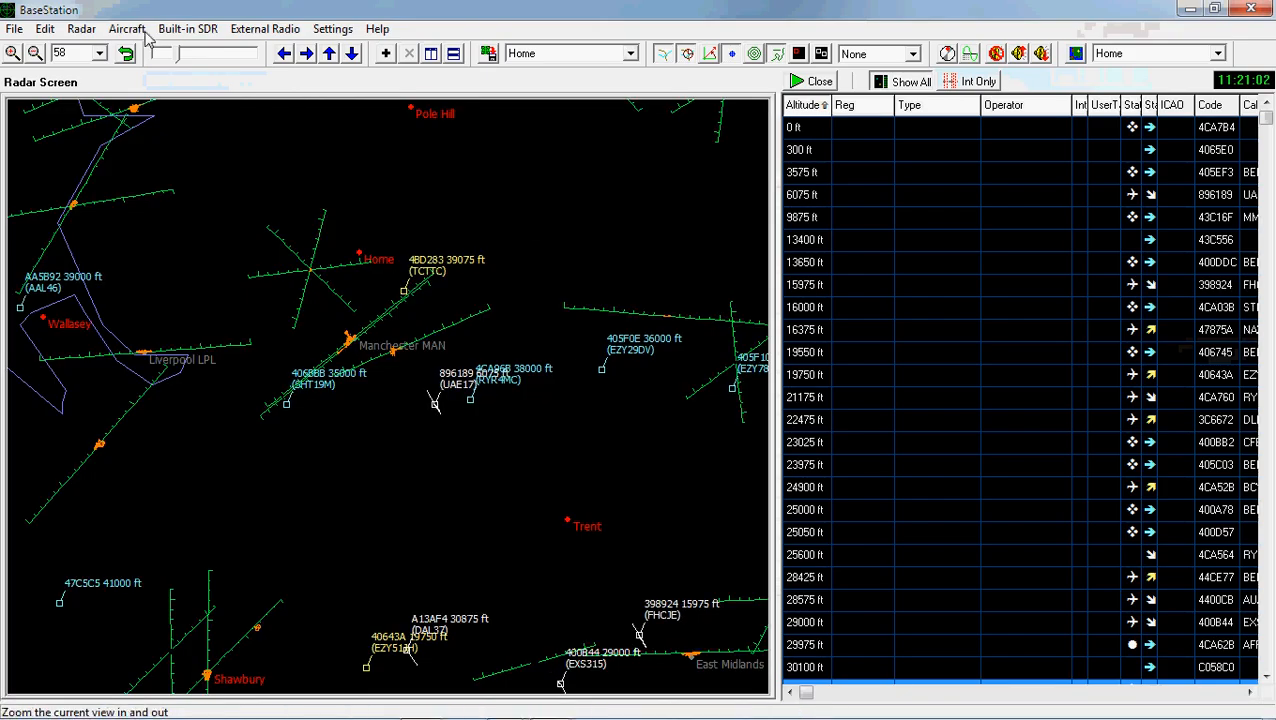
Refresh DB Data For All from BaseStation's Aircraft menu
click(128, 28)
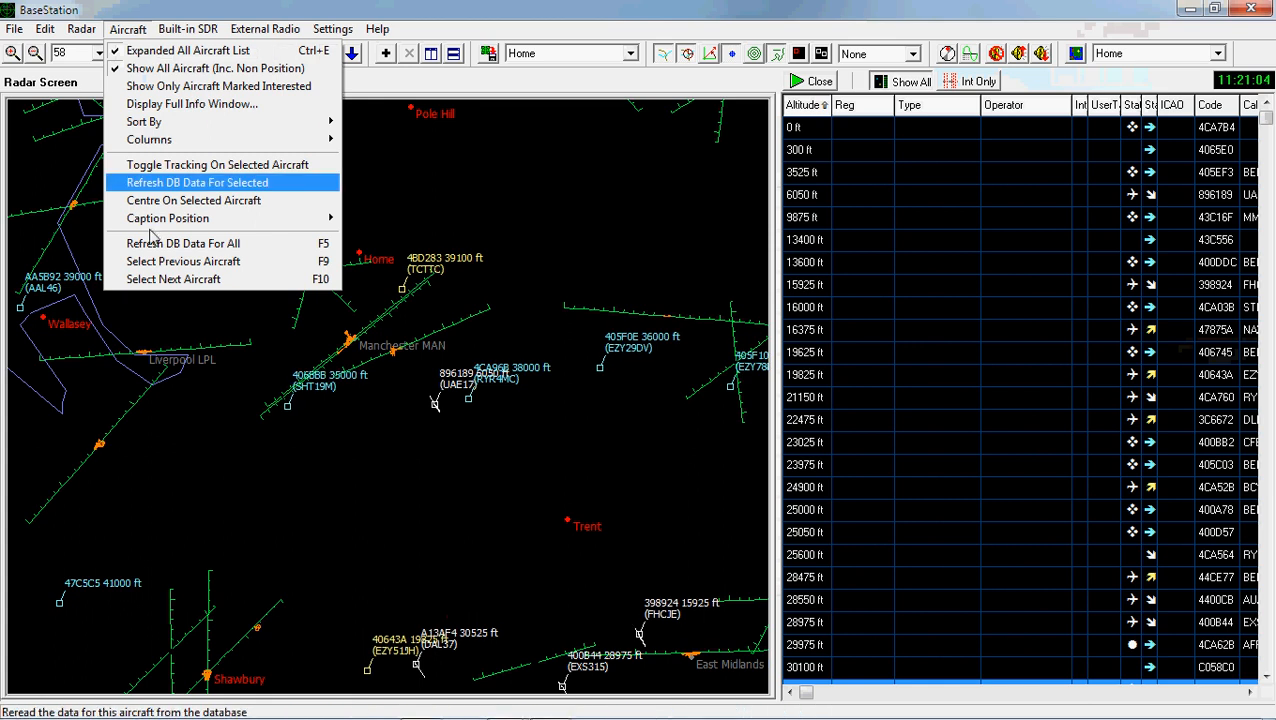
click(196, 182)
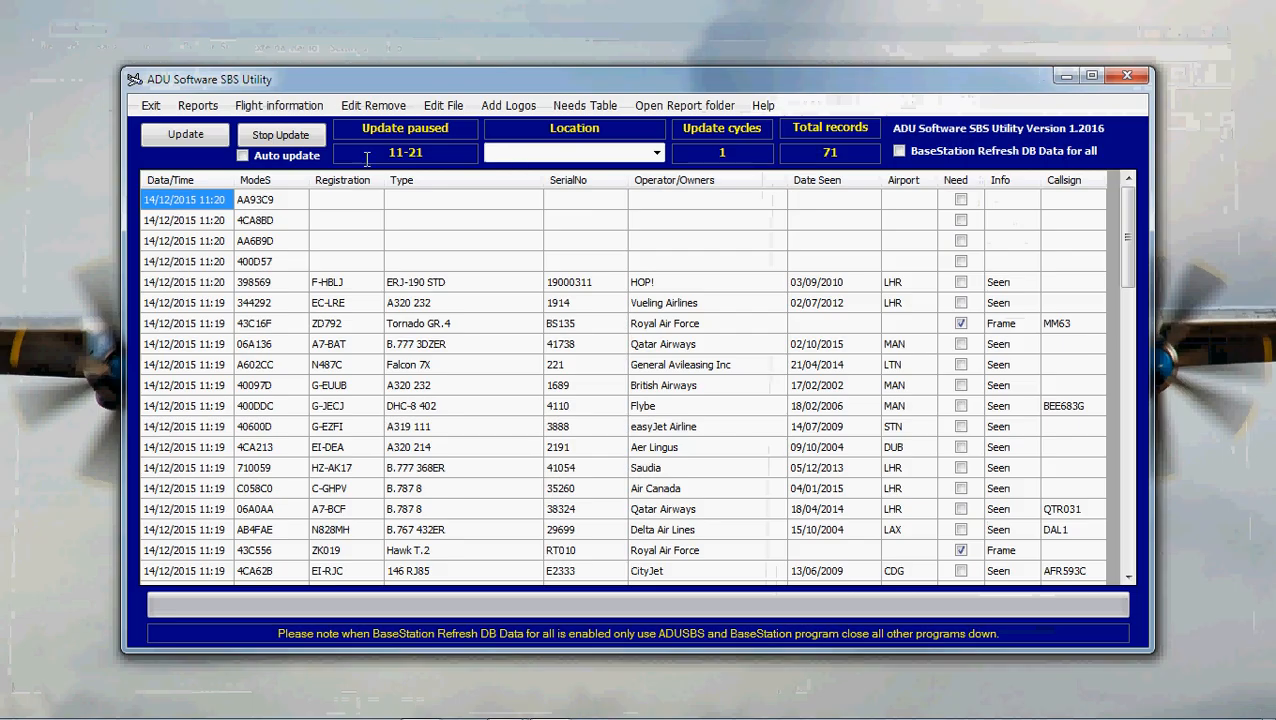
Enable Auto update and let the second cycle bring the list to 81 records with operator logos
click(242, 156)
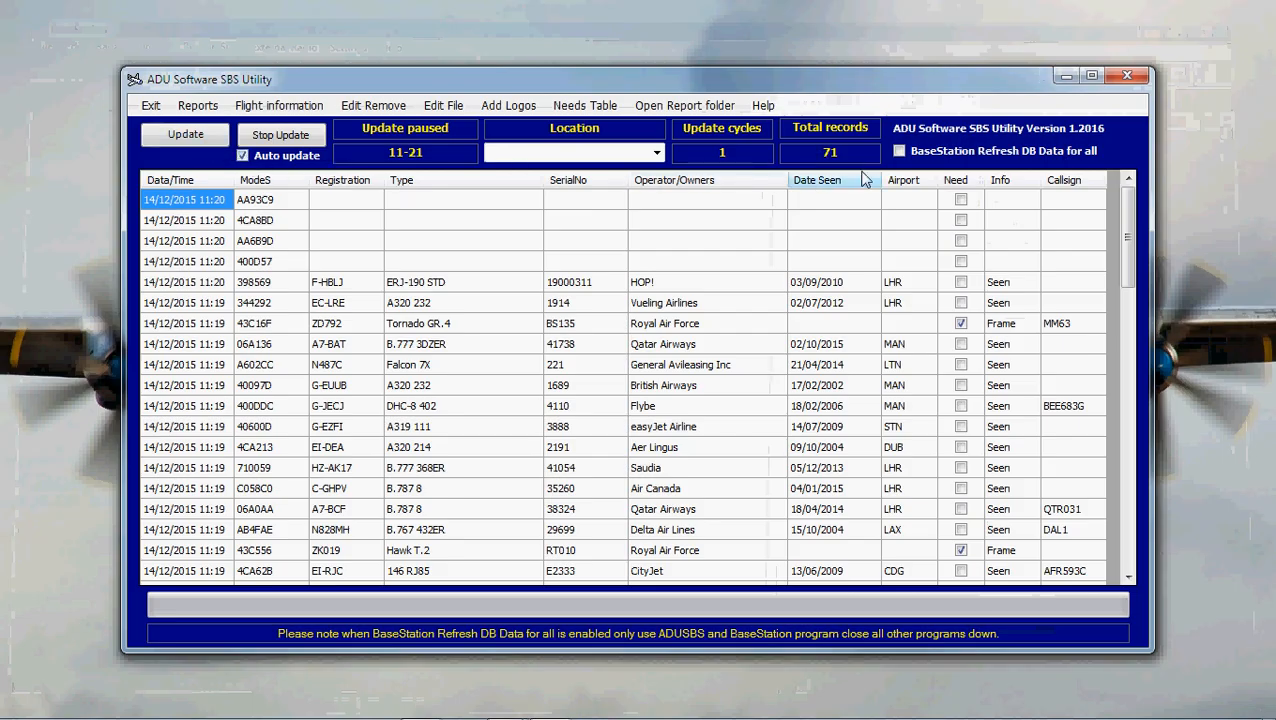
click(898, 152)
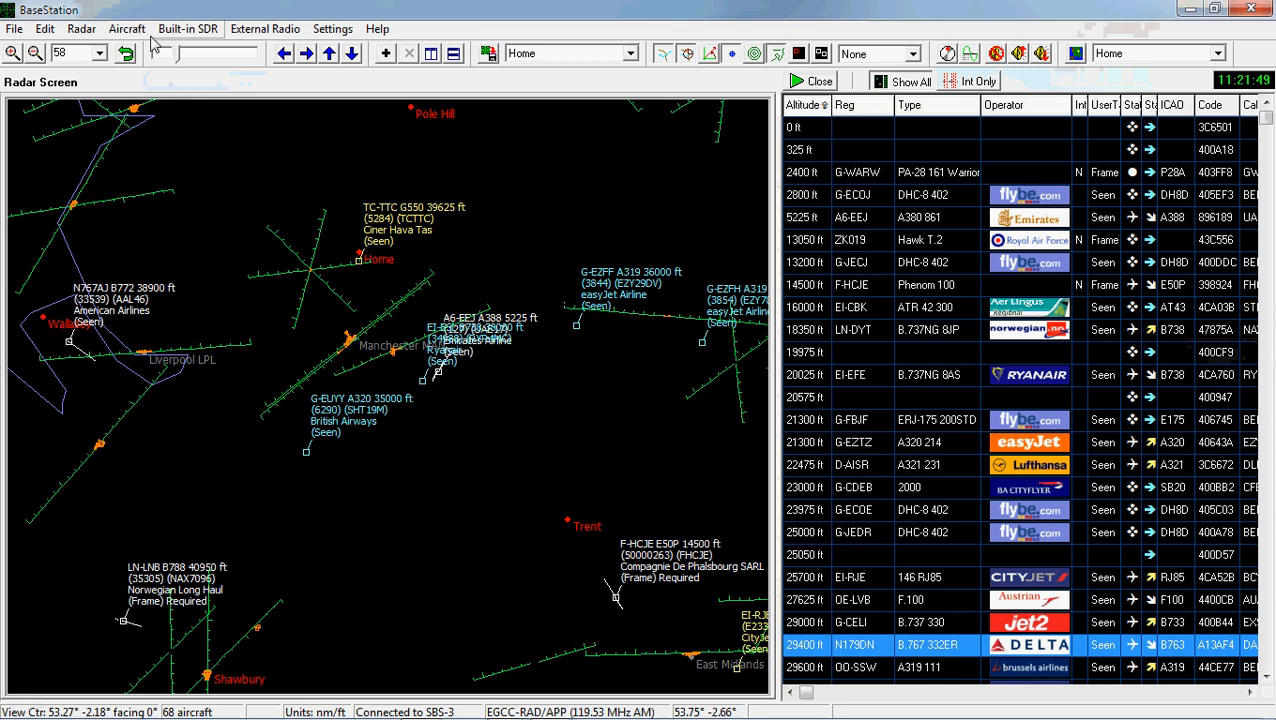
click(128, 28)
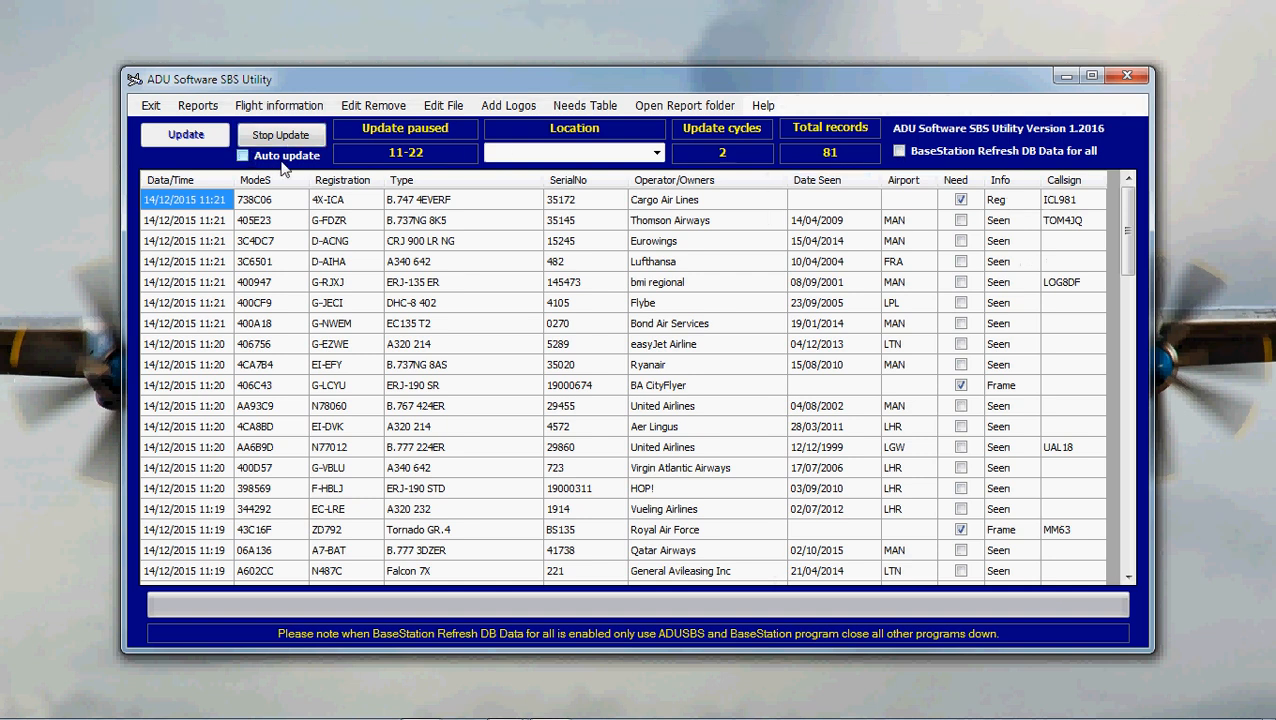
Review the Needs Table of eight aircraft lacking details, then close it back to the full list
click(280, 134)
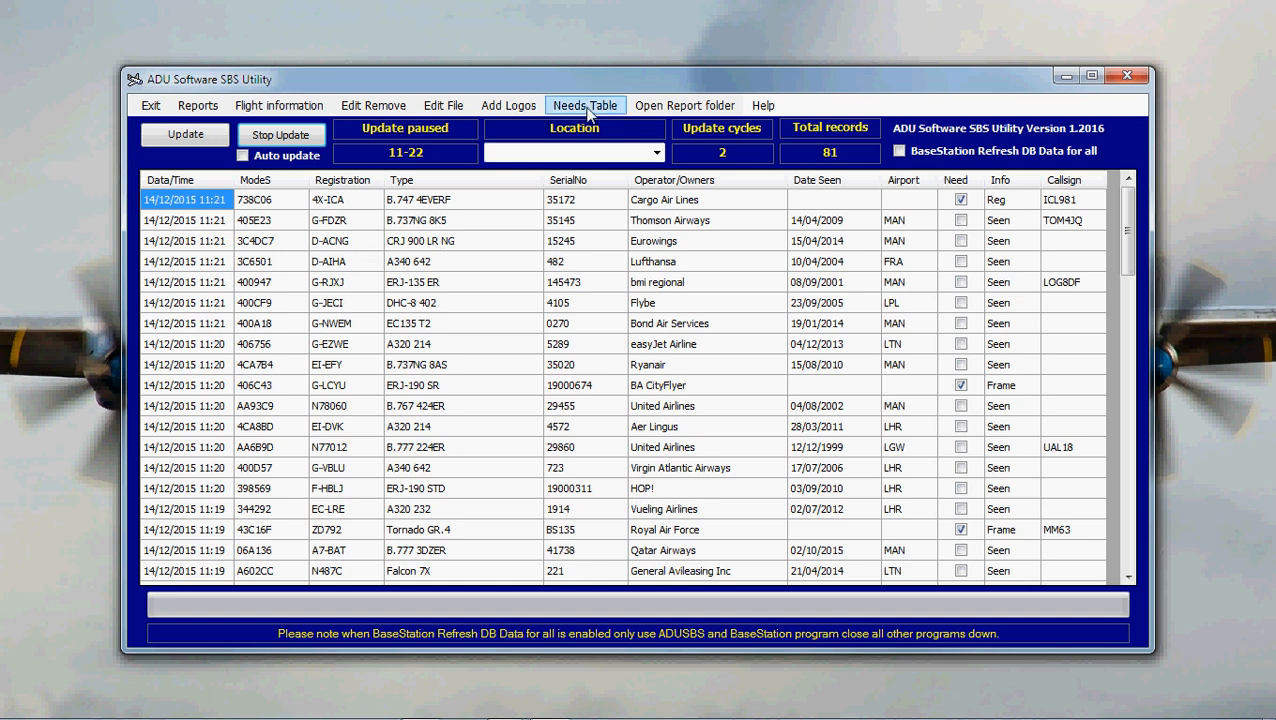
click(584, 104)
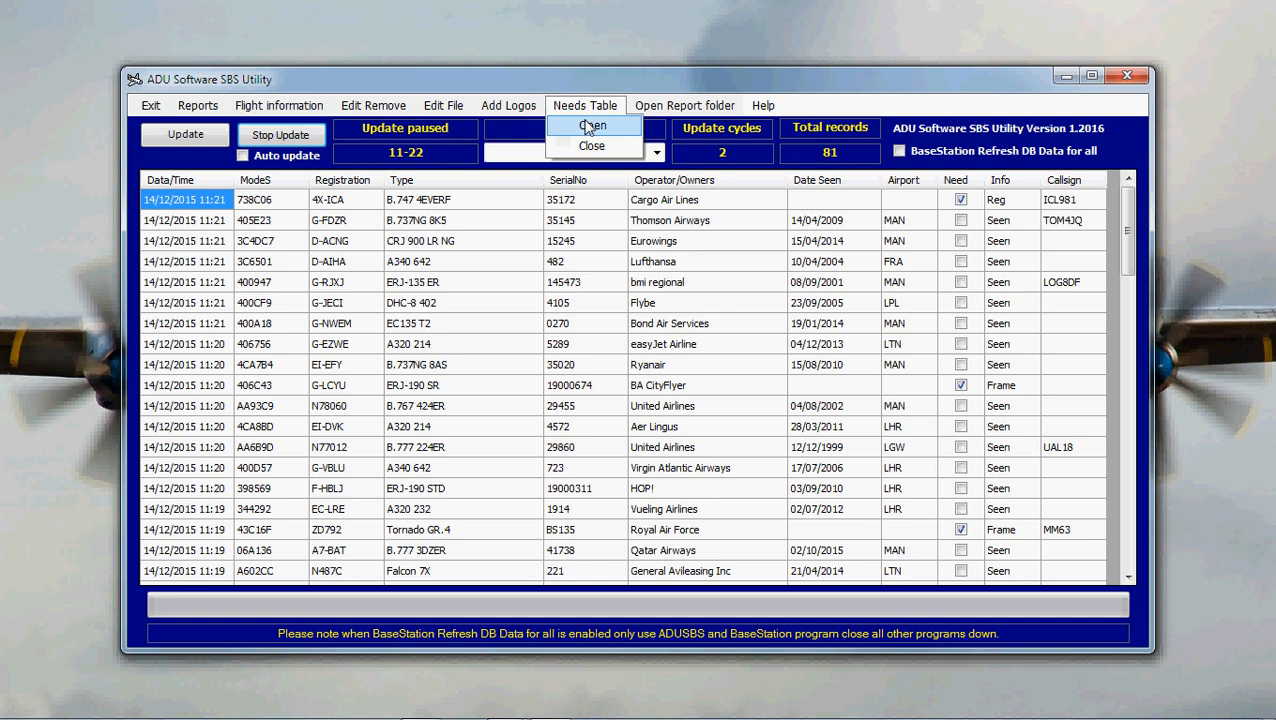
click(592, 126)
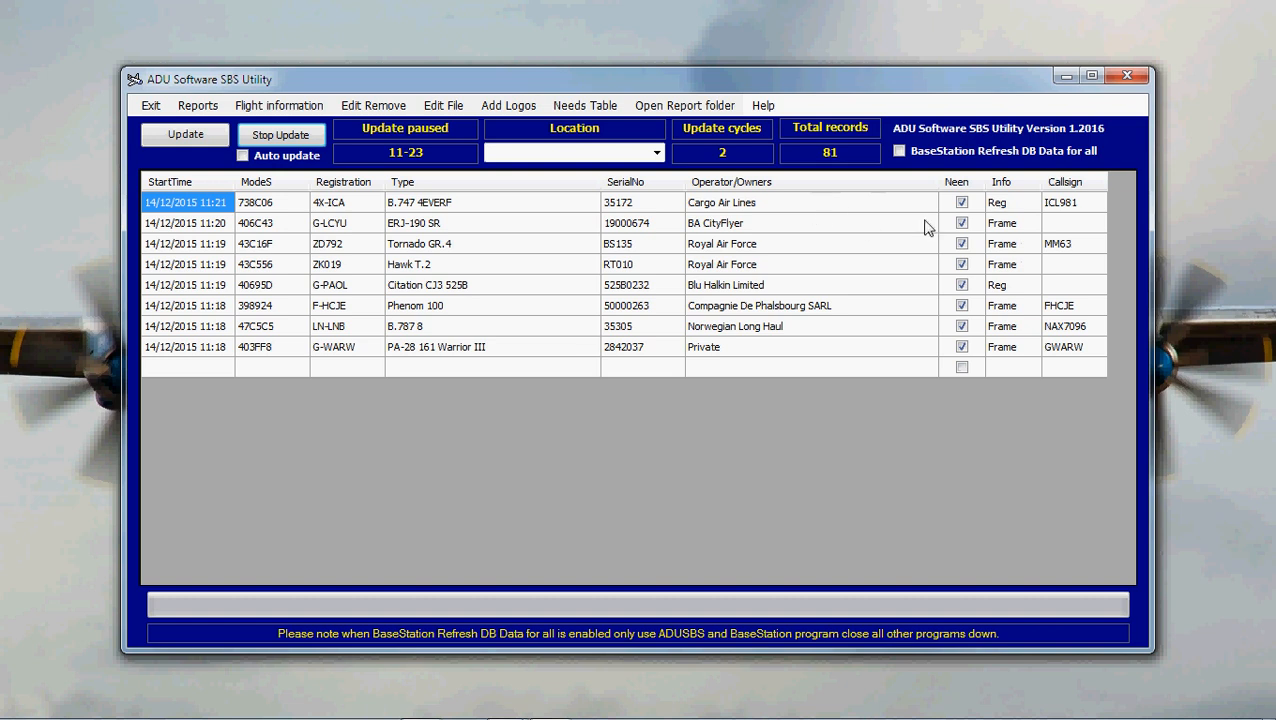
mouse_move(614, 292)
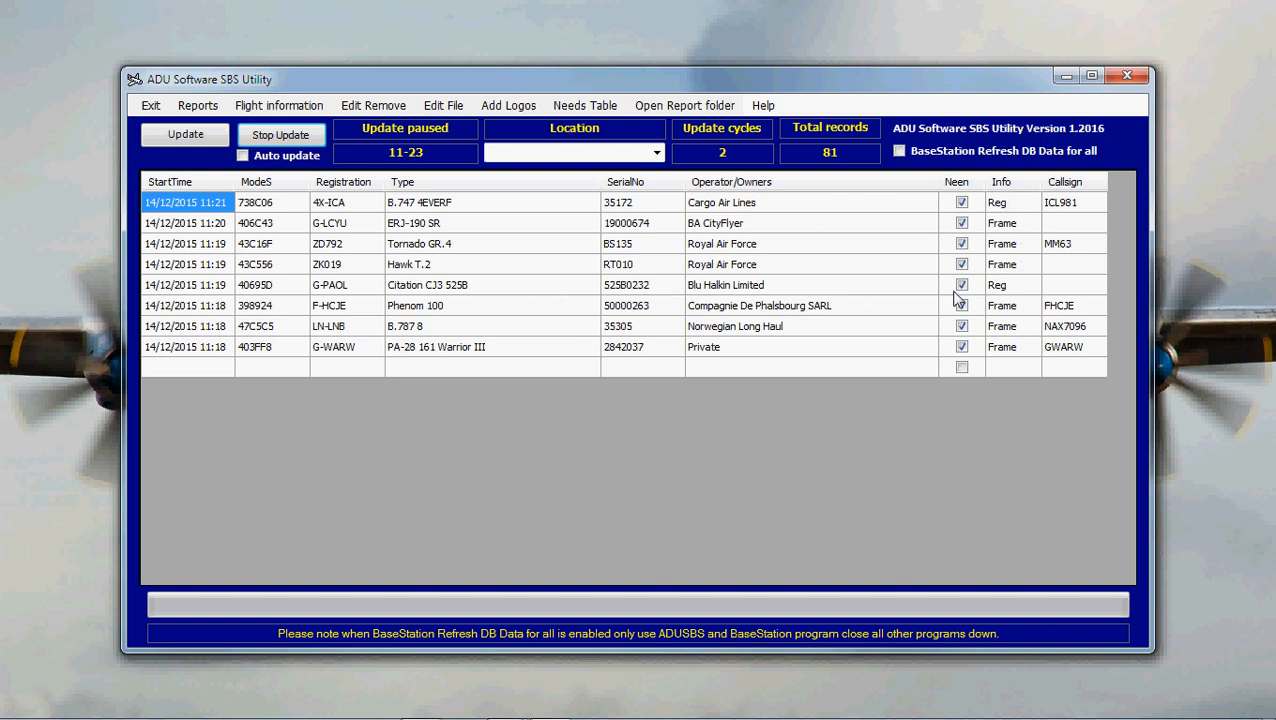
mouse_move(1012, 296)
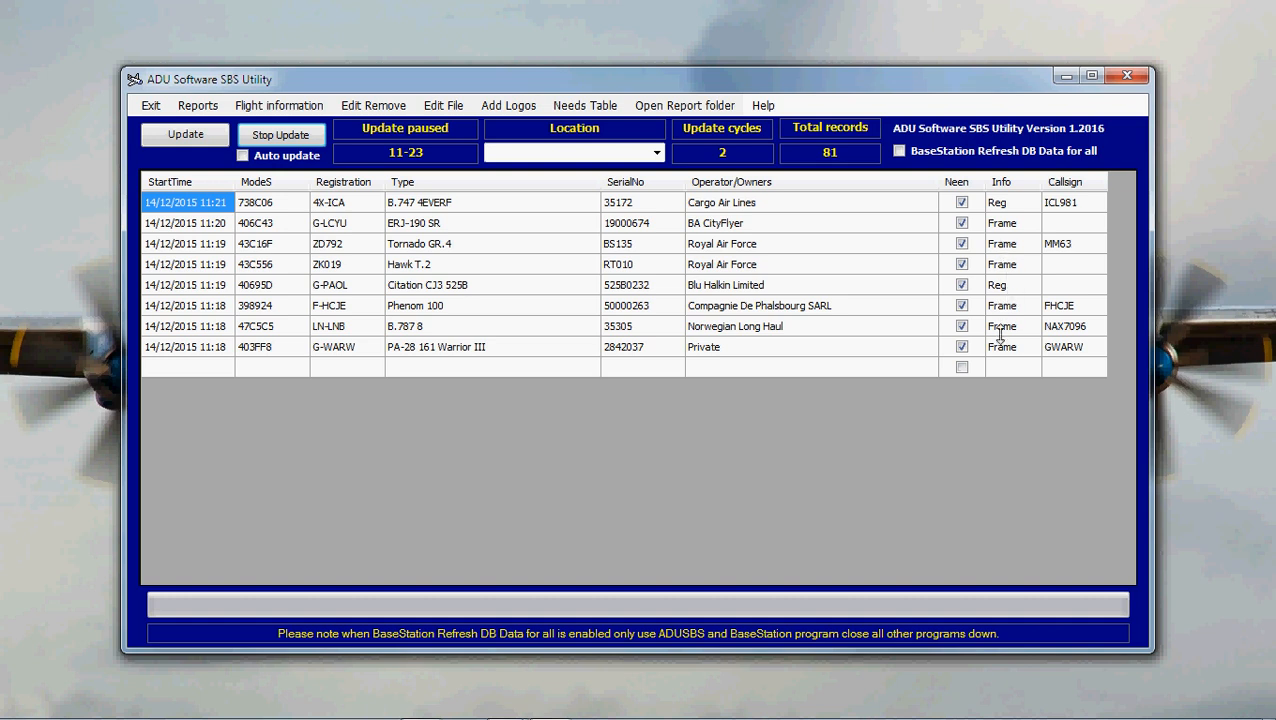
mouse_move(434, 340)
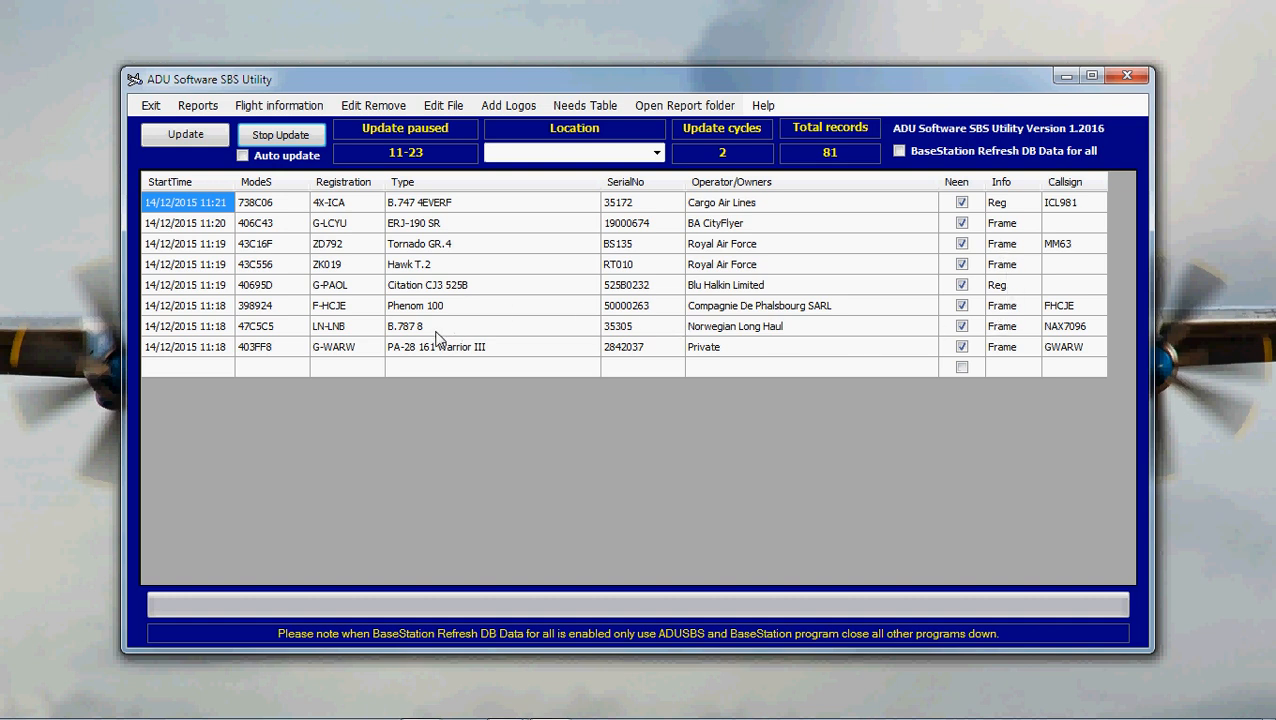
mouse_move(472, 352)
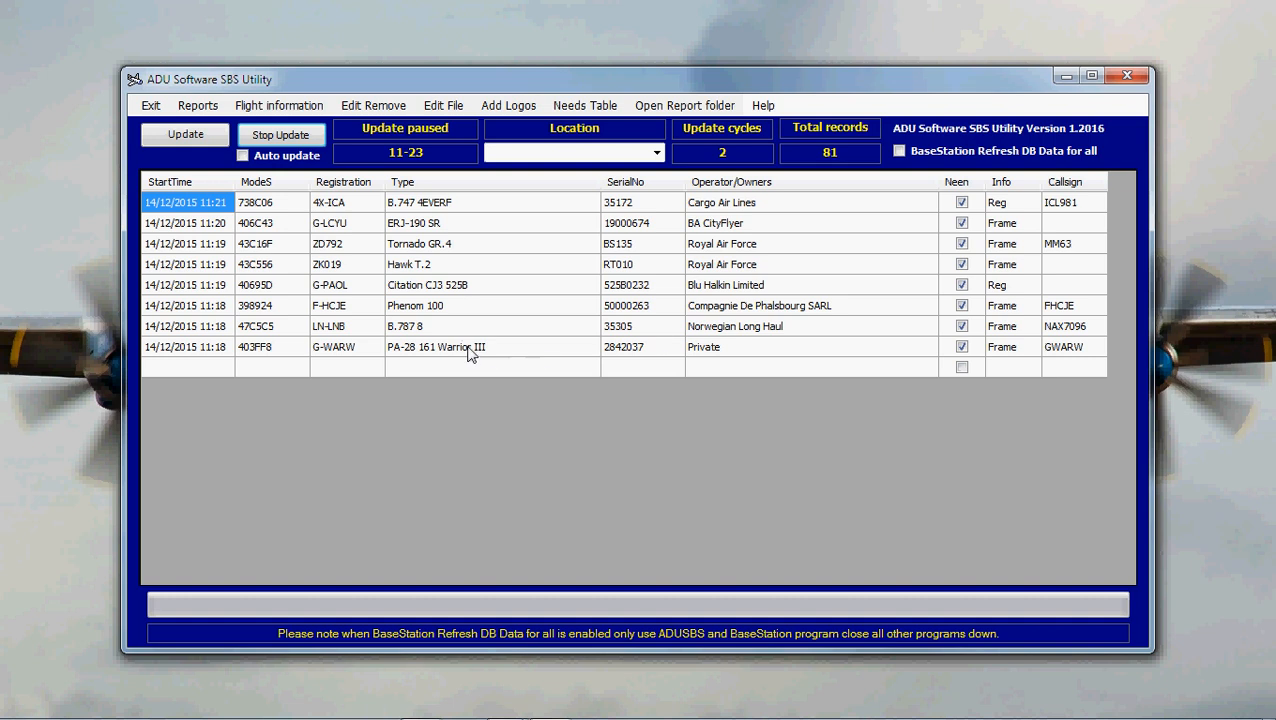
mouse_move(976, 332)
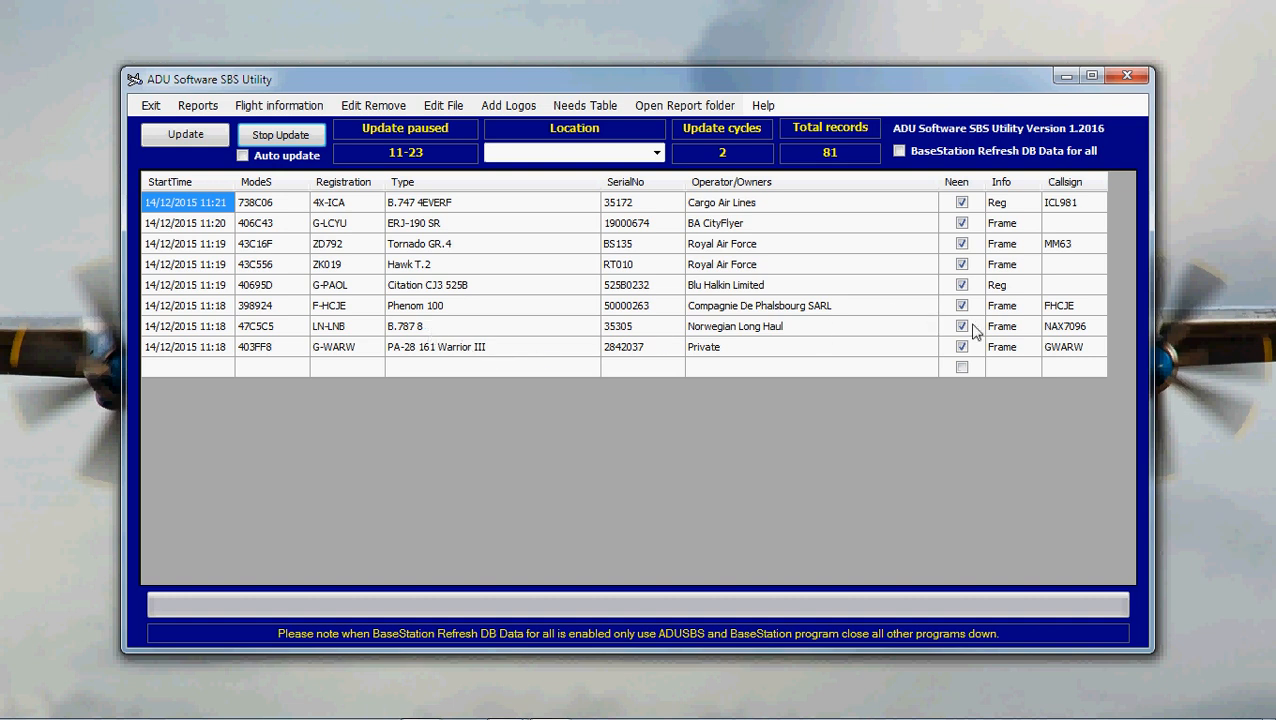
click(584, 104)
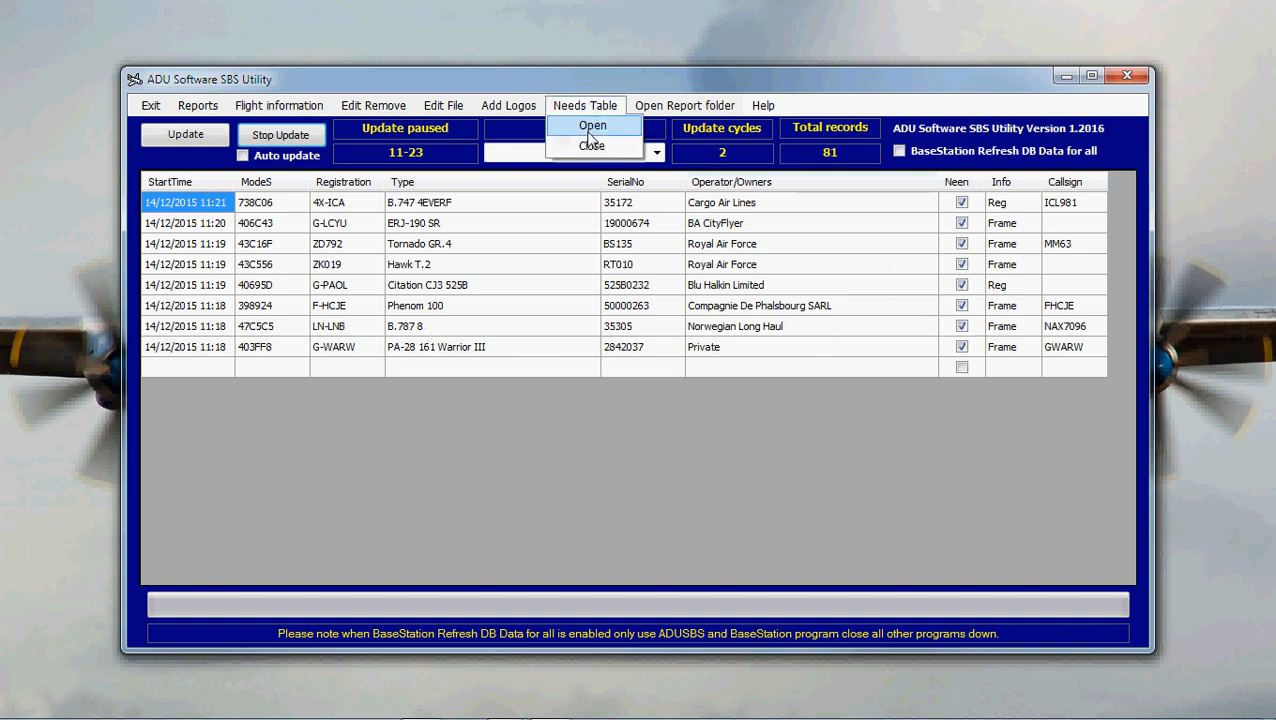
mouse_move(592, 146)
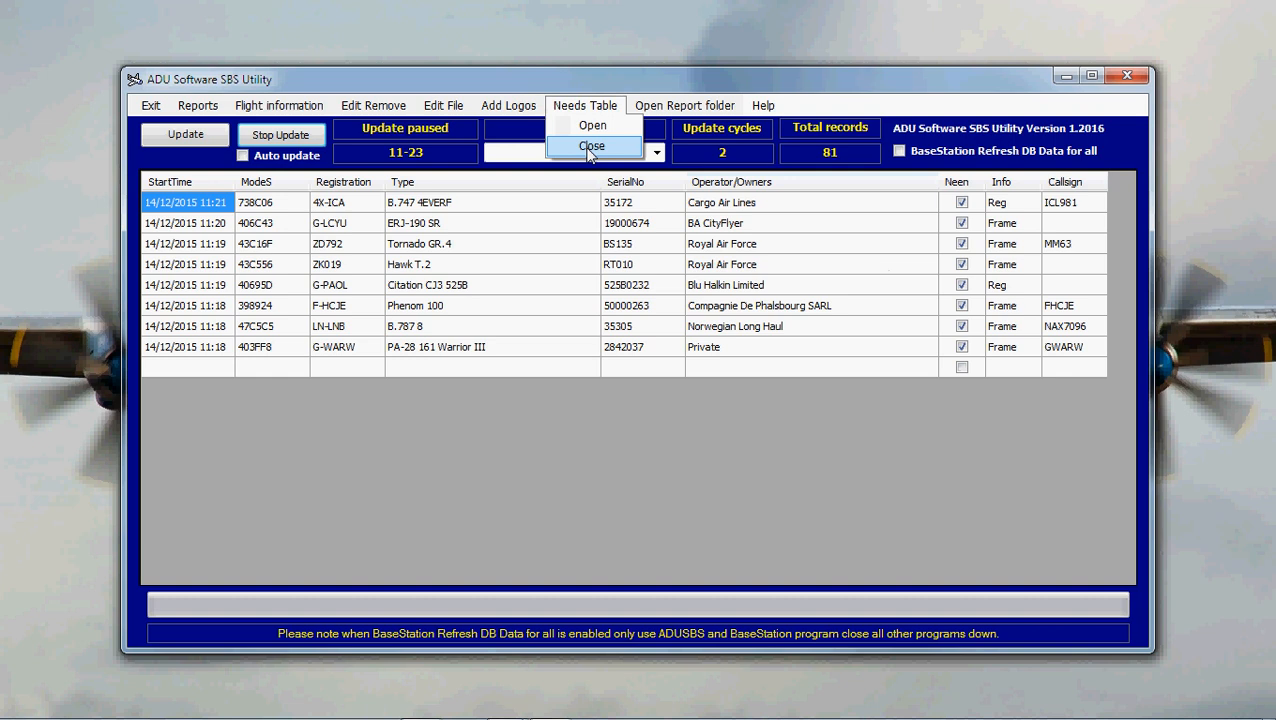
click(592, 146)
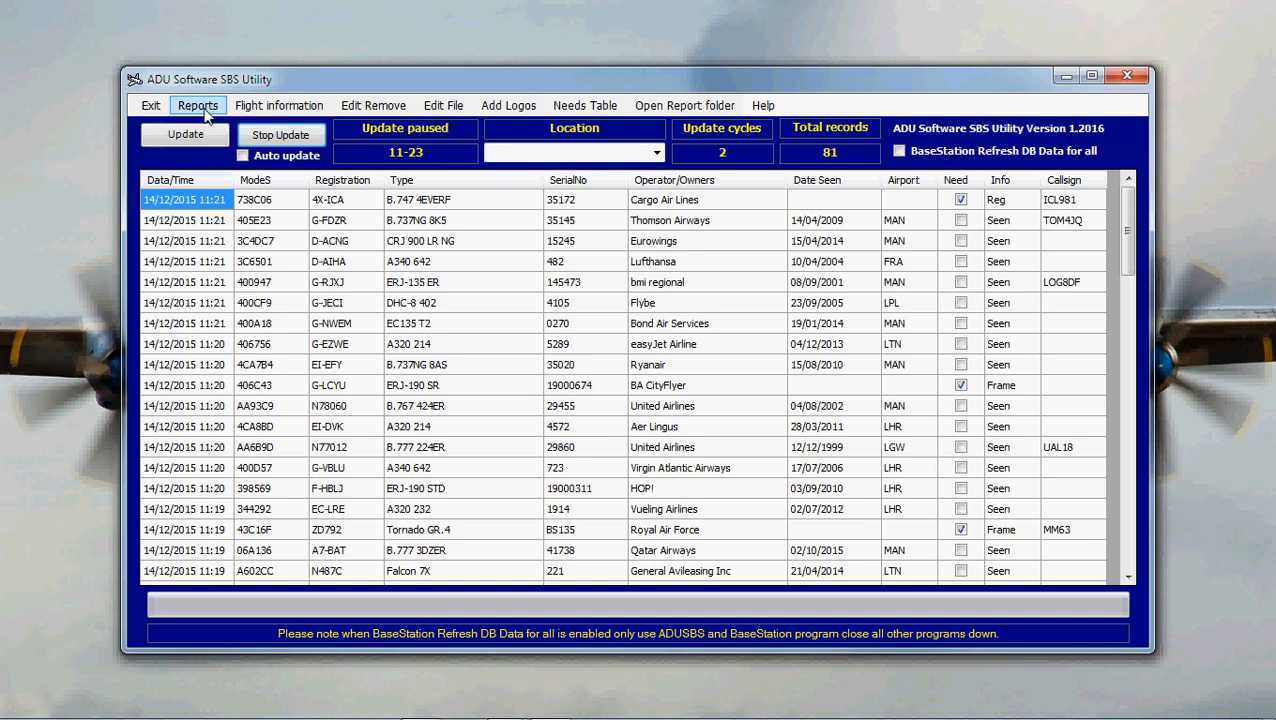
View and exit the Jet Aircraft Report, then run a third update cycle reaching 90 records
click(196, 104)
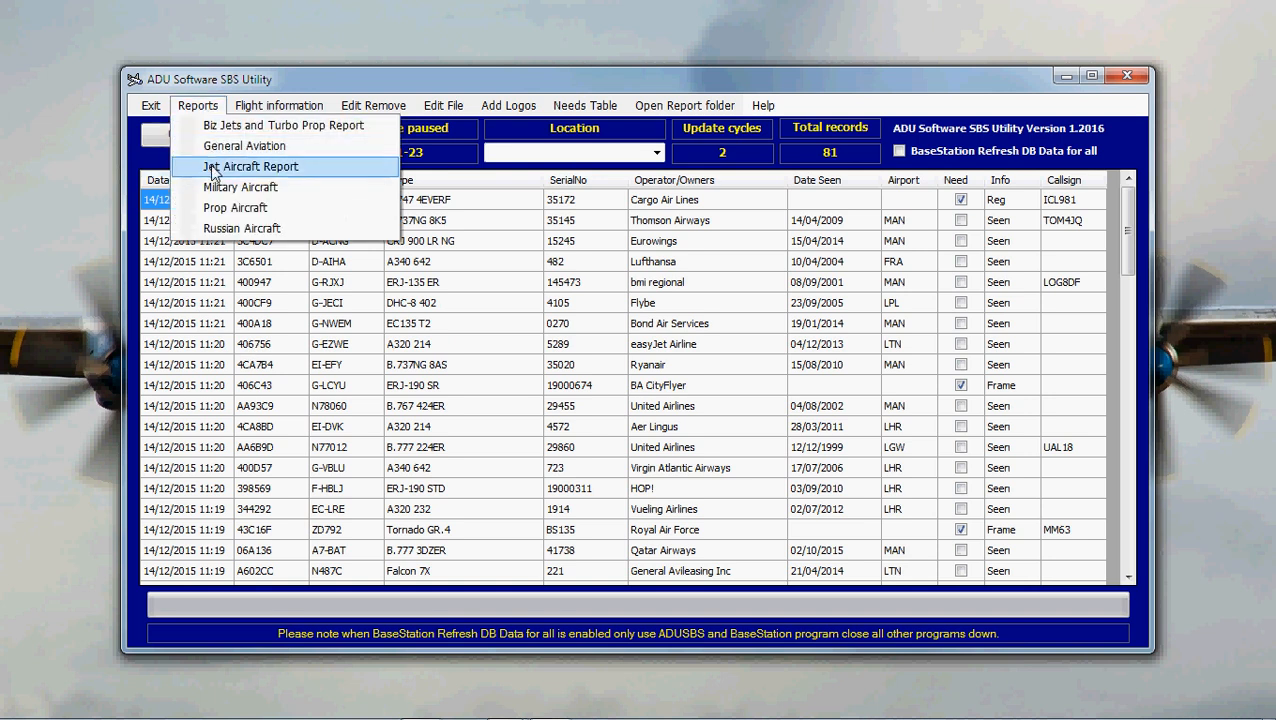
click(250, 166)
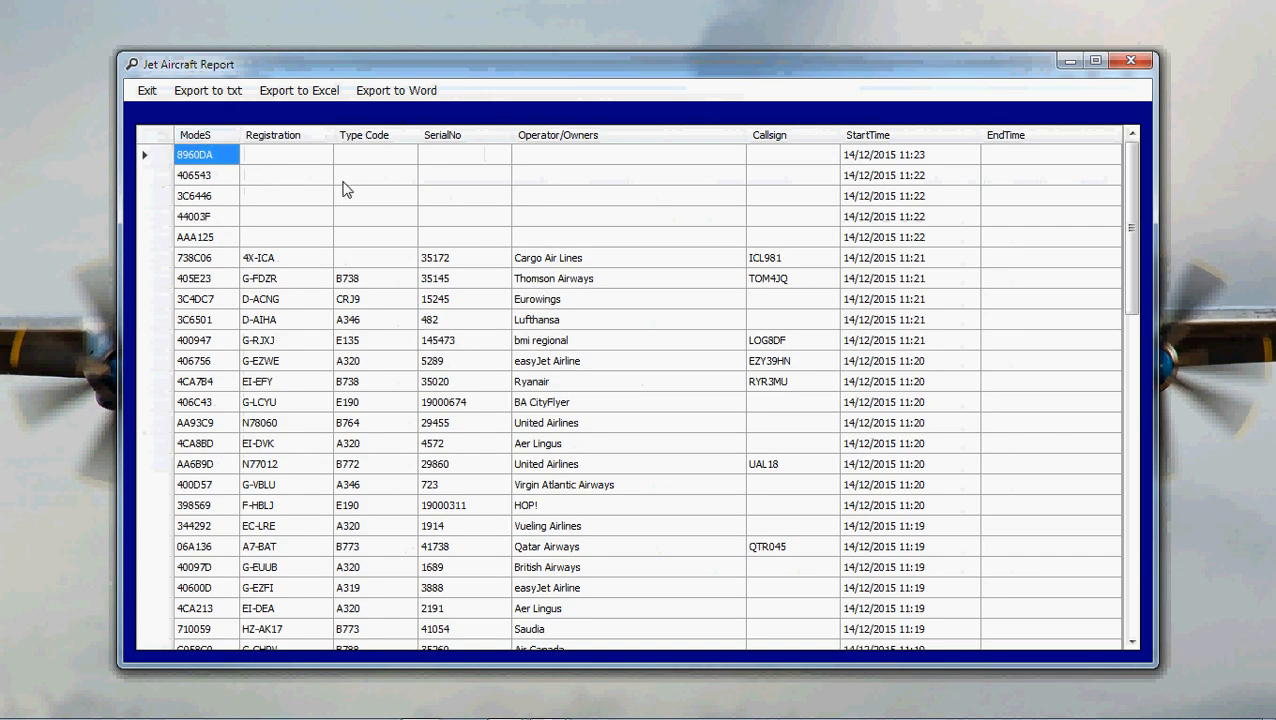
click(146, 90)
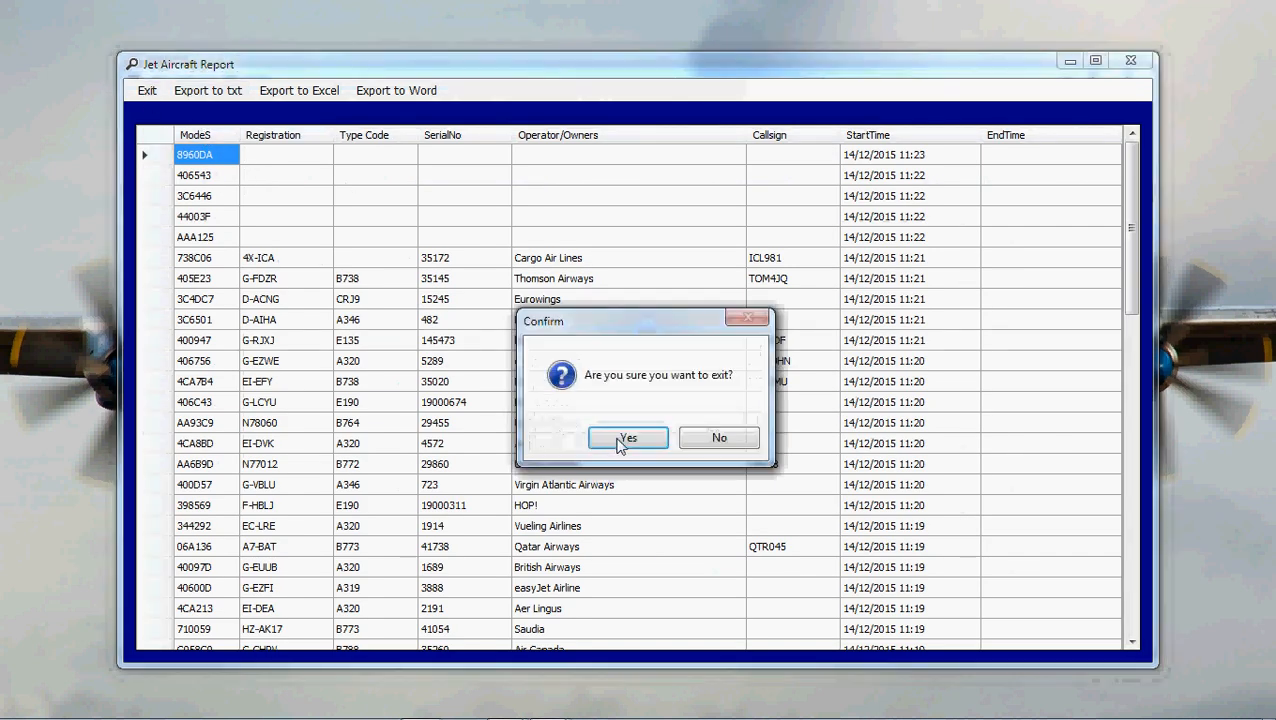
click(628, 438)
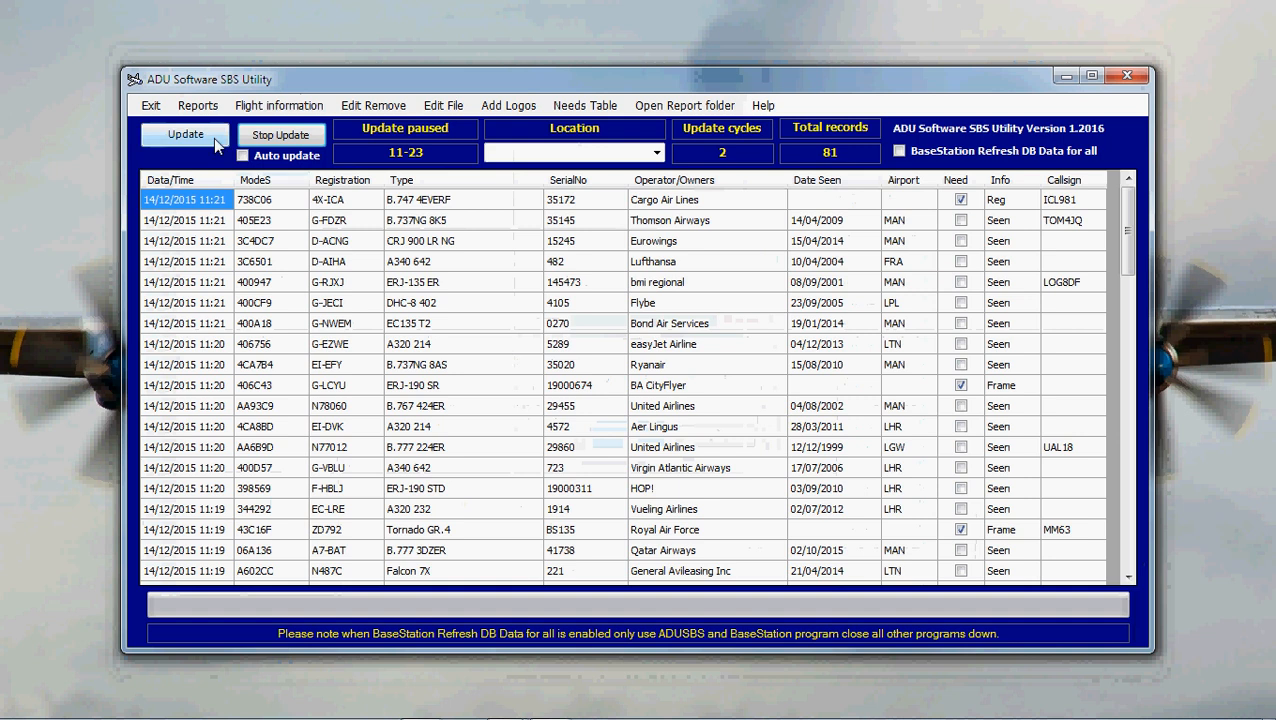
click(184, 134)
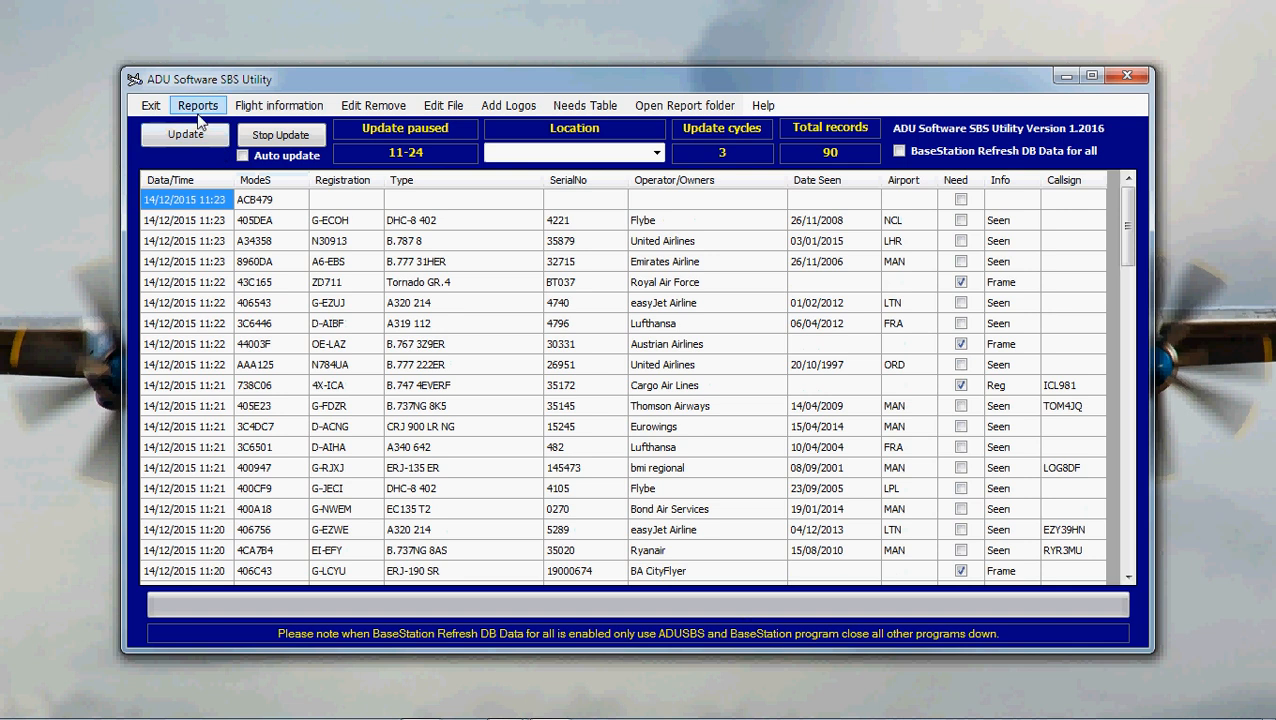
mouse_move(210, 176)
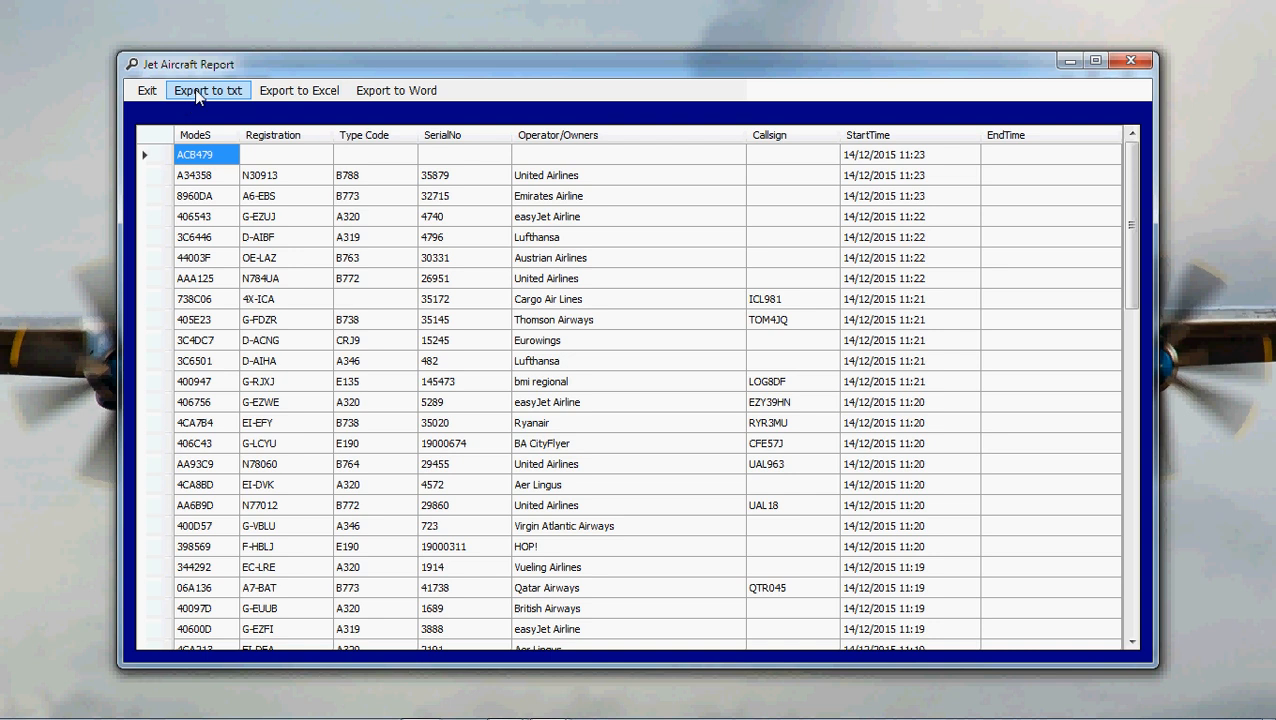
Export the Jet Aircraft Report to txt and open JetReport in Notepad
click(208, 90)
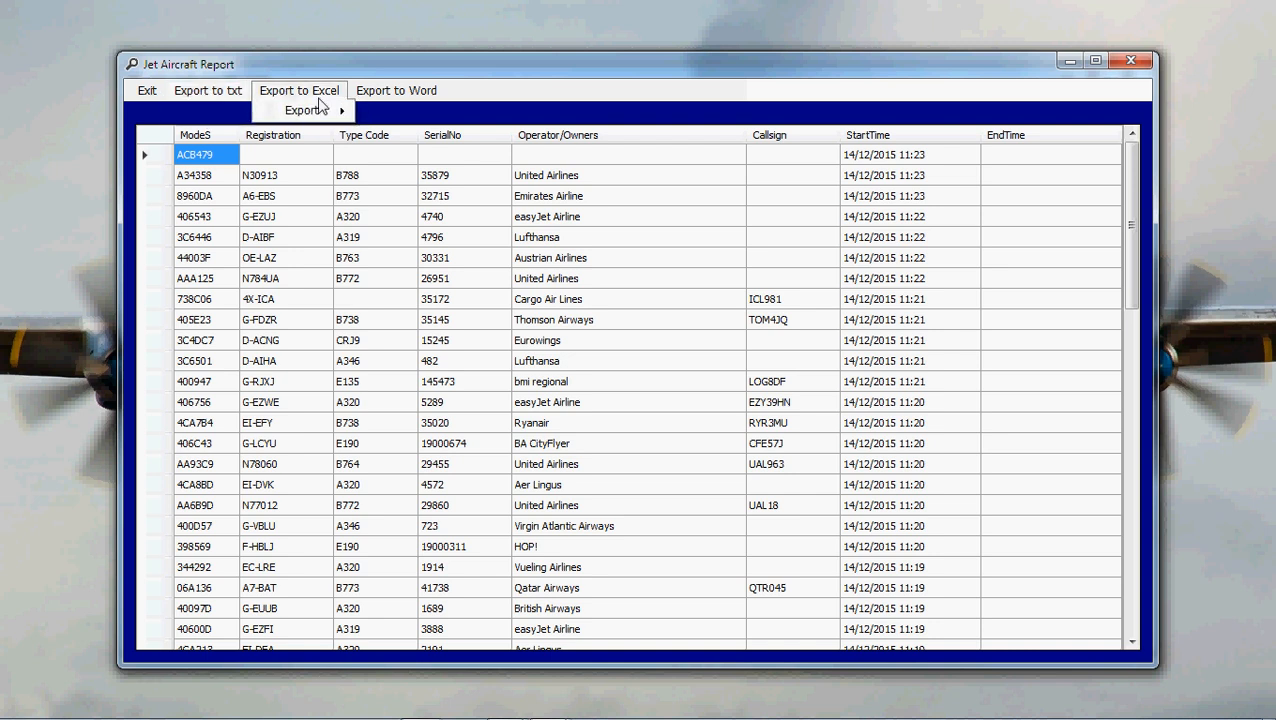
click(208, 90)
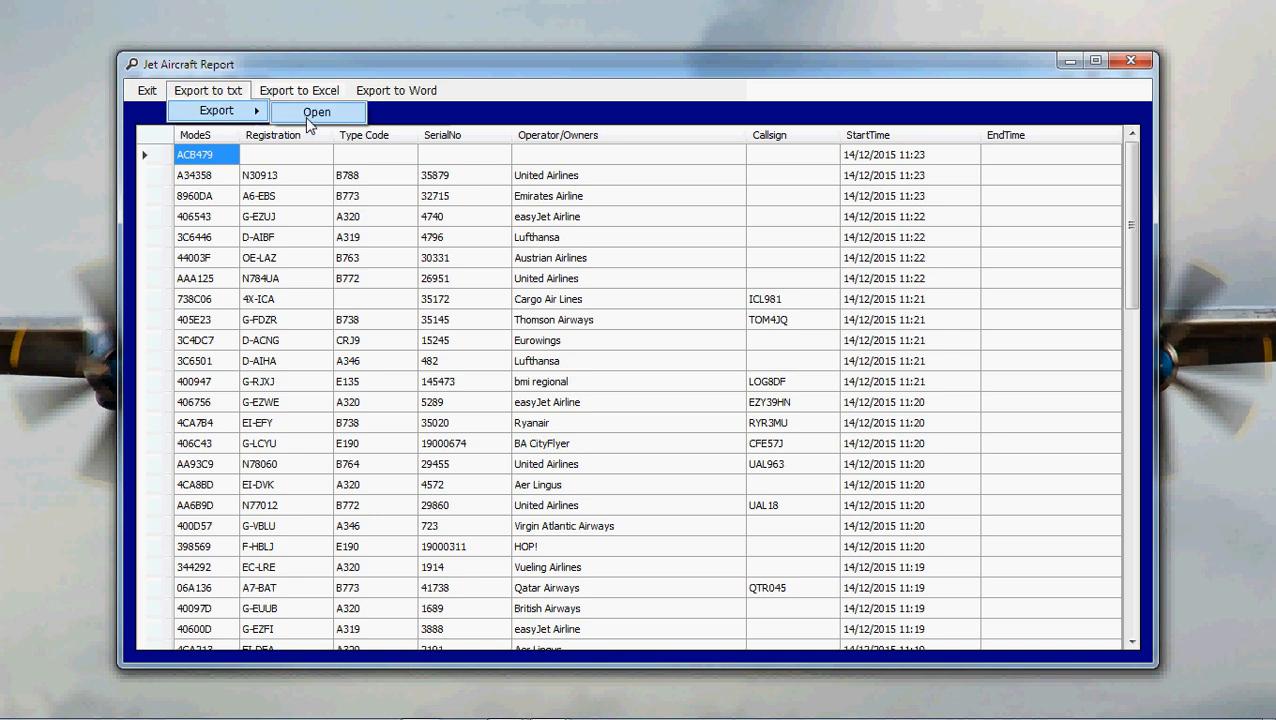
click(316, 112)
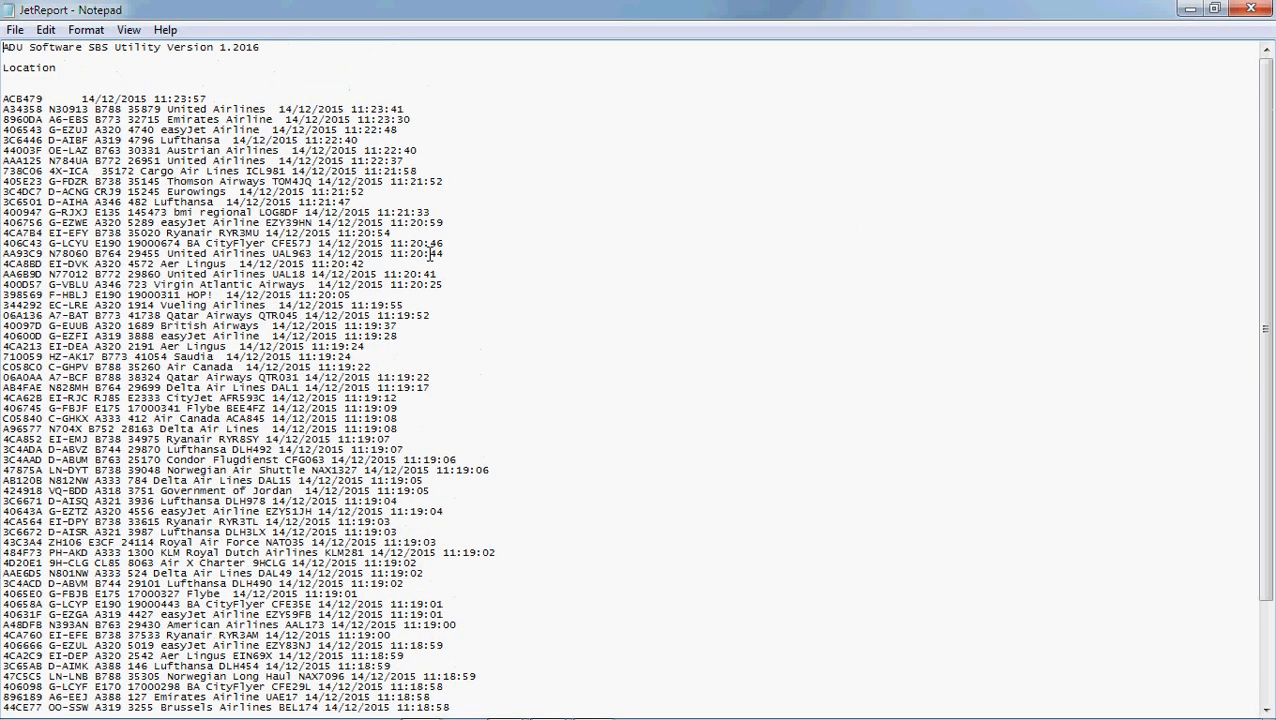
mouse_move(1070, 114)
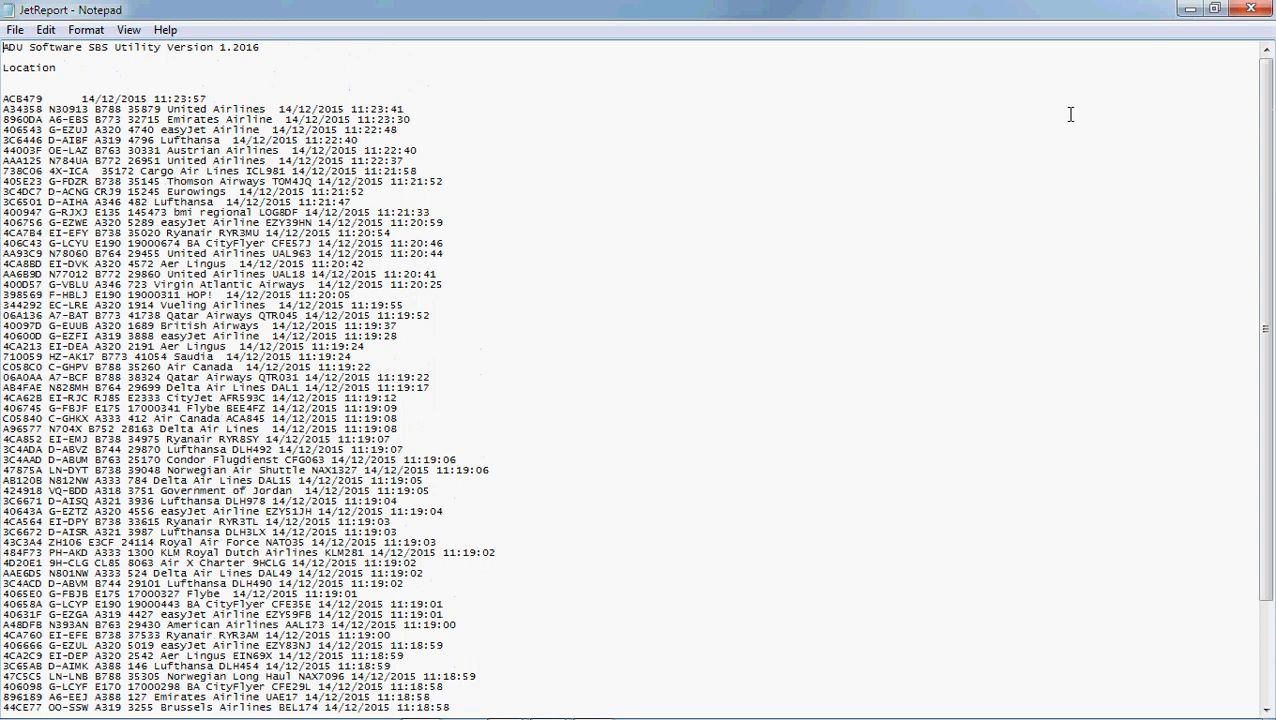
mouse_move(1252, 8)
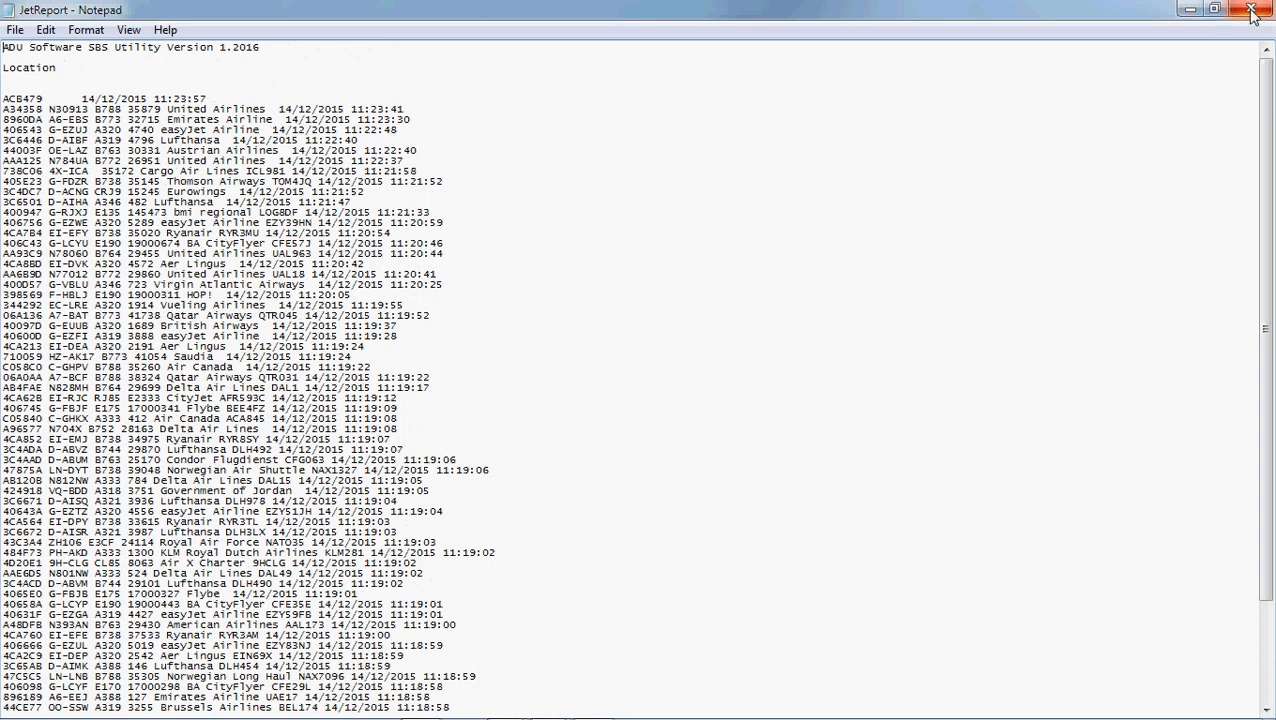
mouse_move(1258, 10)
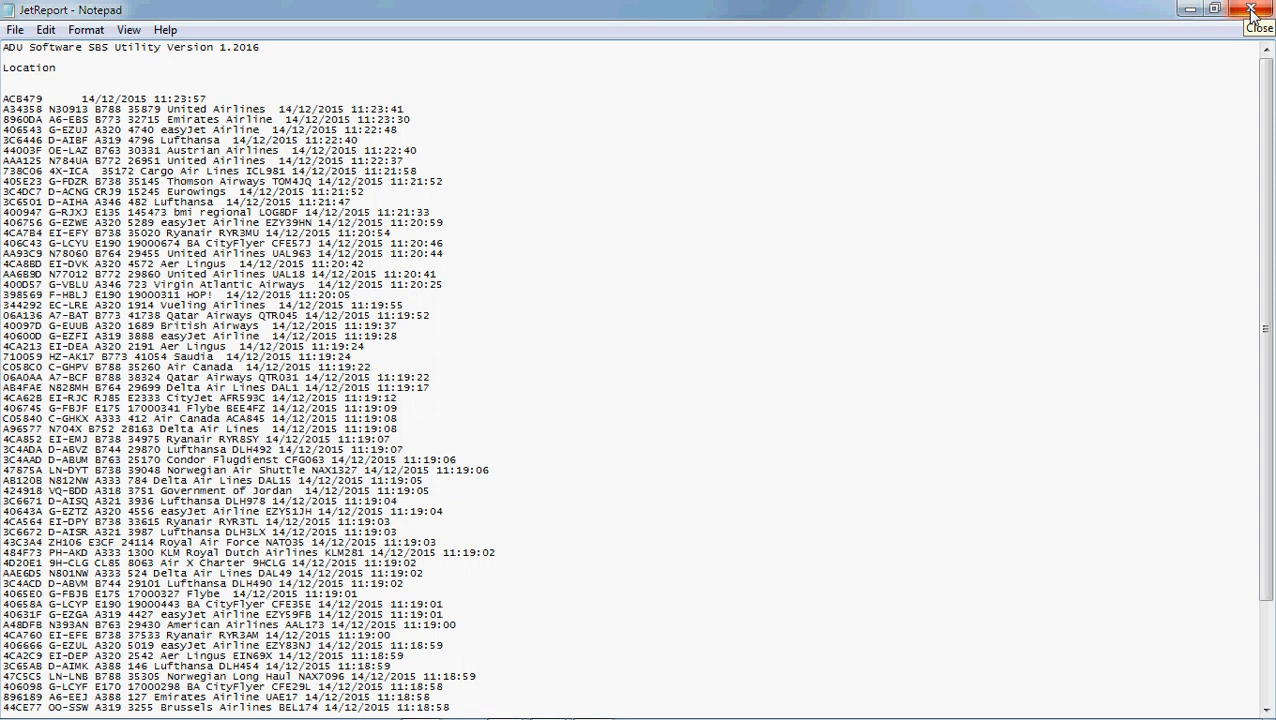
mouse_move(1254, 12)
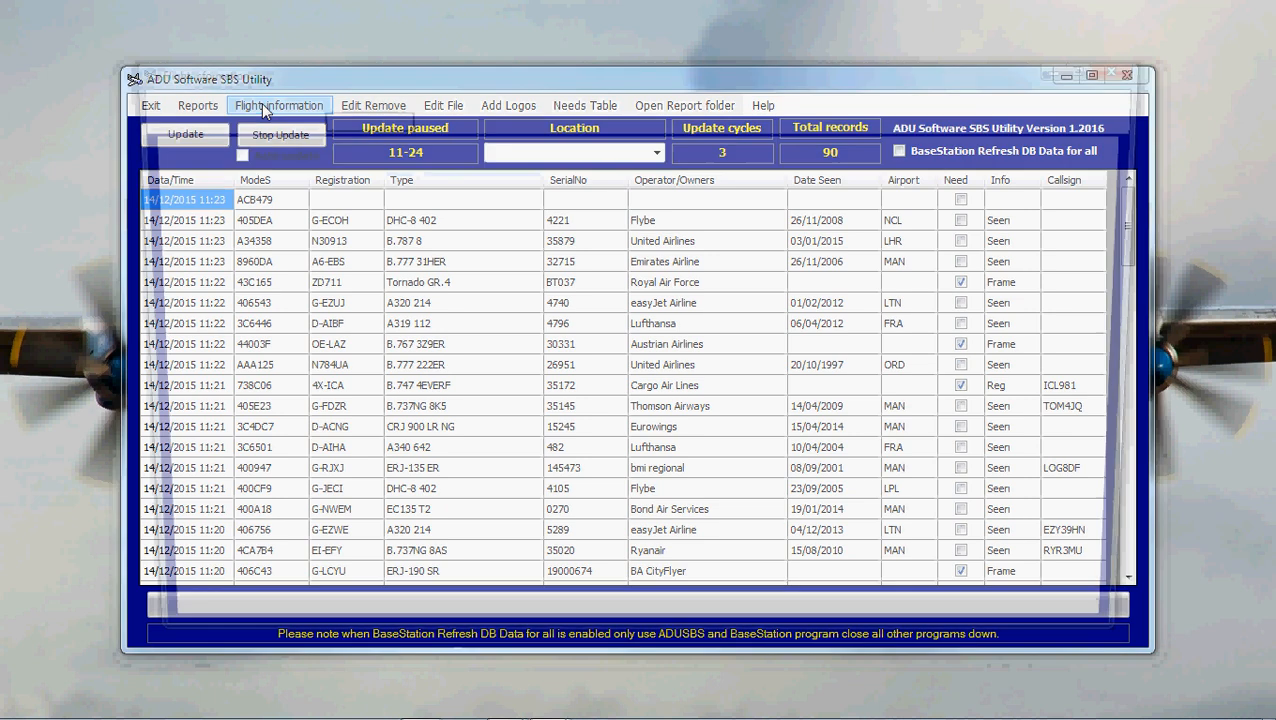
Show the Flight information list and select the AFR226F entry
click(280, 104)
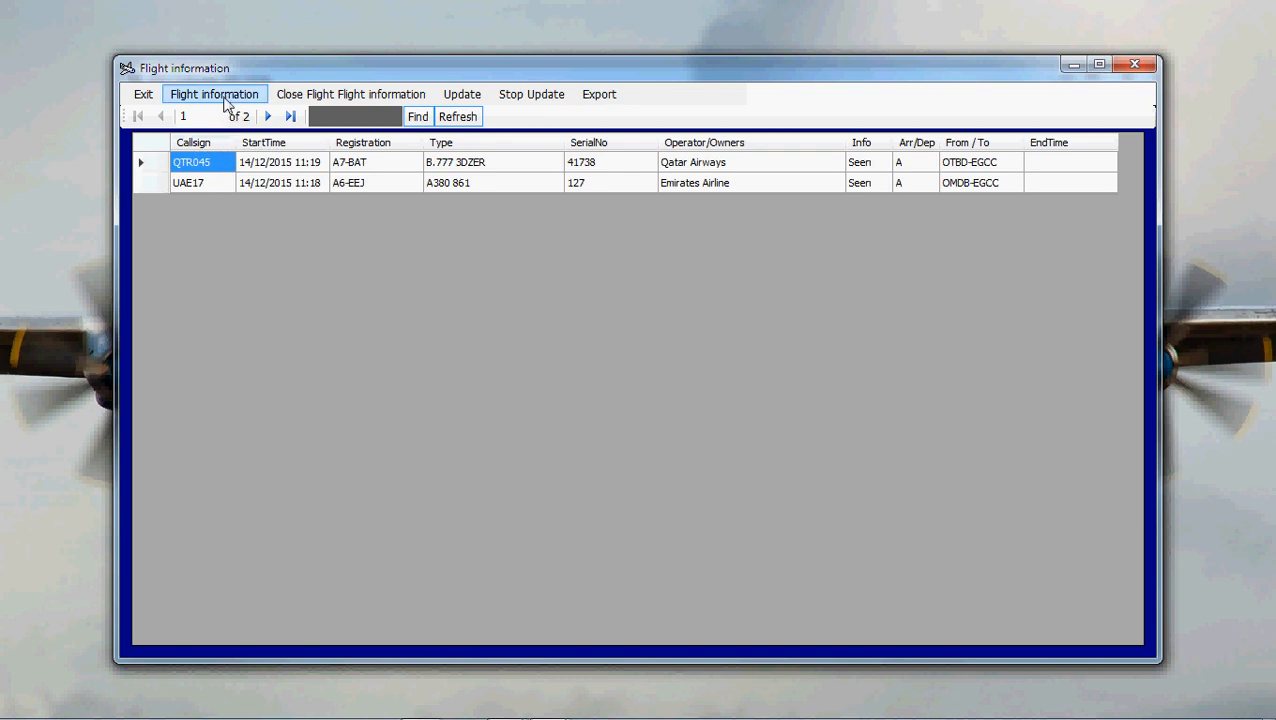
click(214, 94)
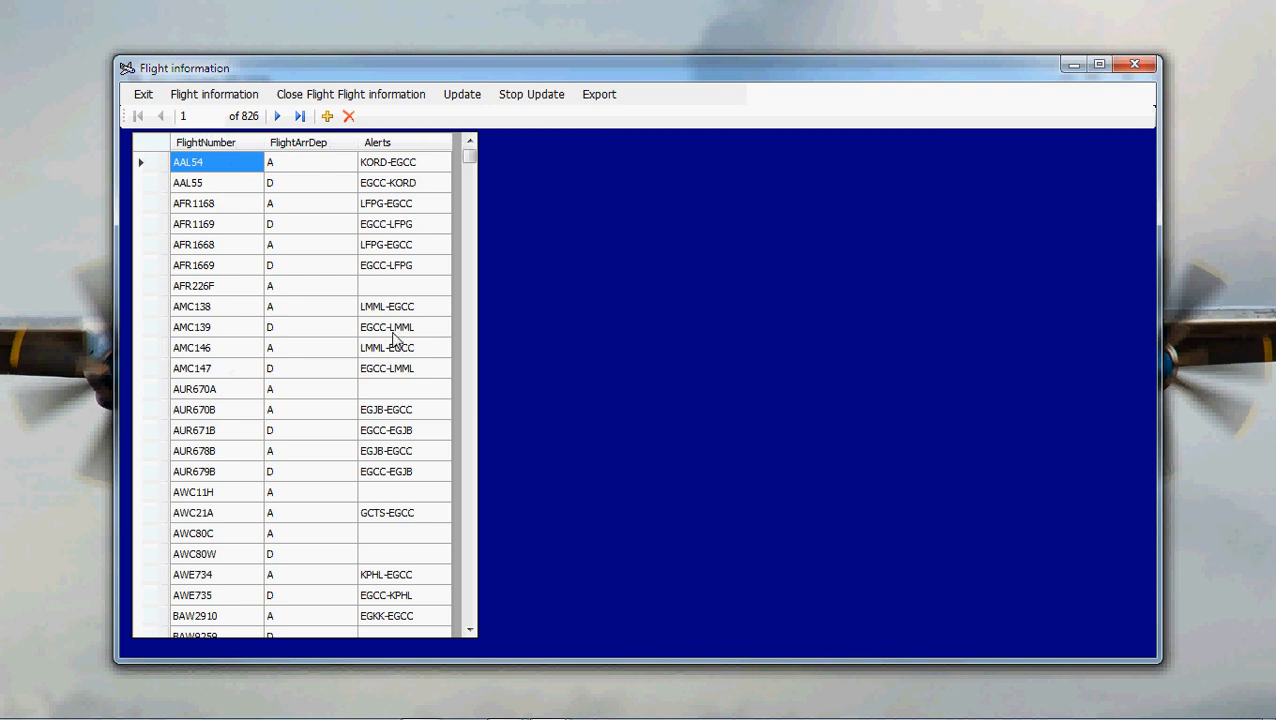
mouse_move(208, 264)
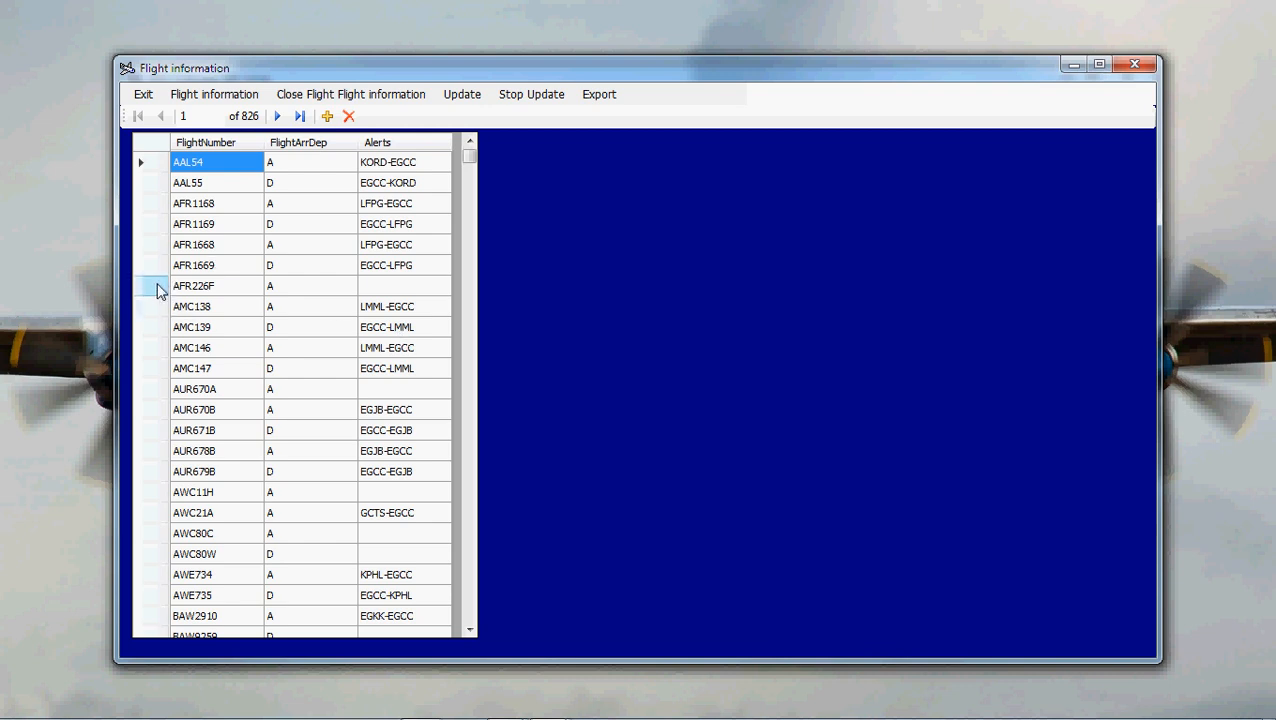
click(194, 284)
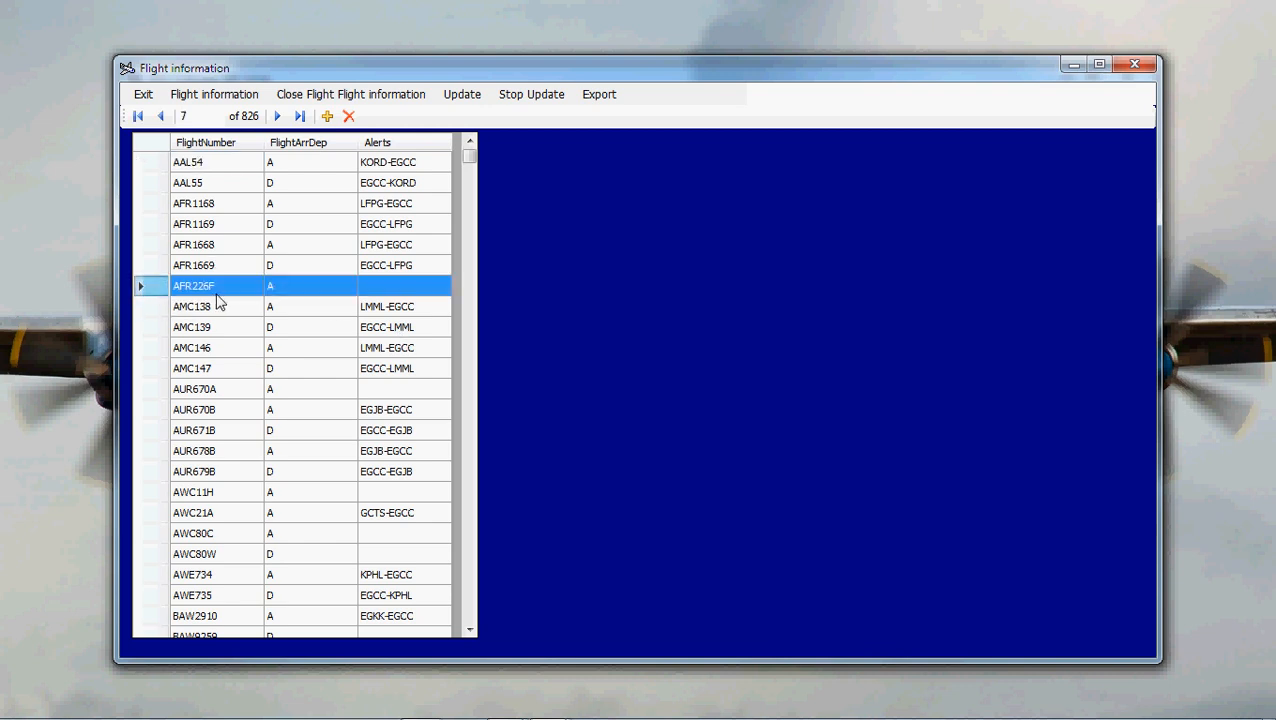
Delete the AFR226F flight entry and save the list, confirming the update succeeded
click(348, 116)
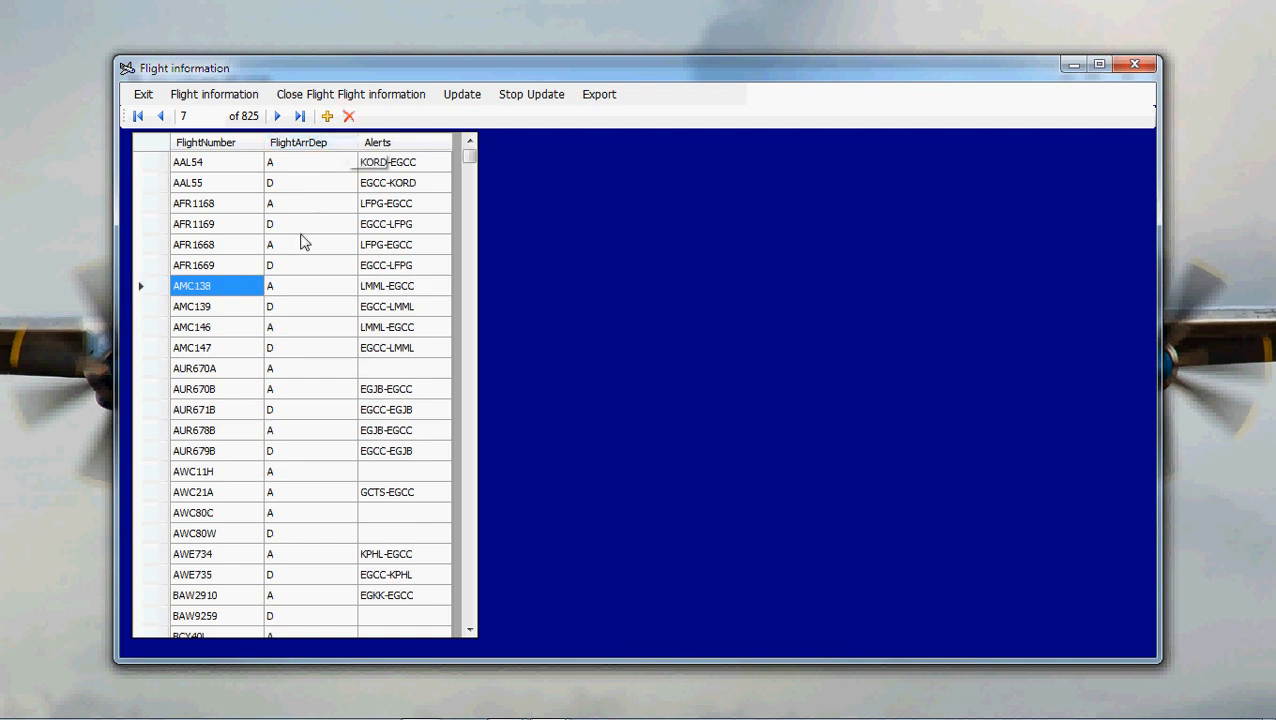
mouse_move(352, 94)
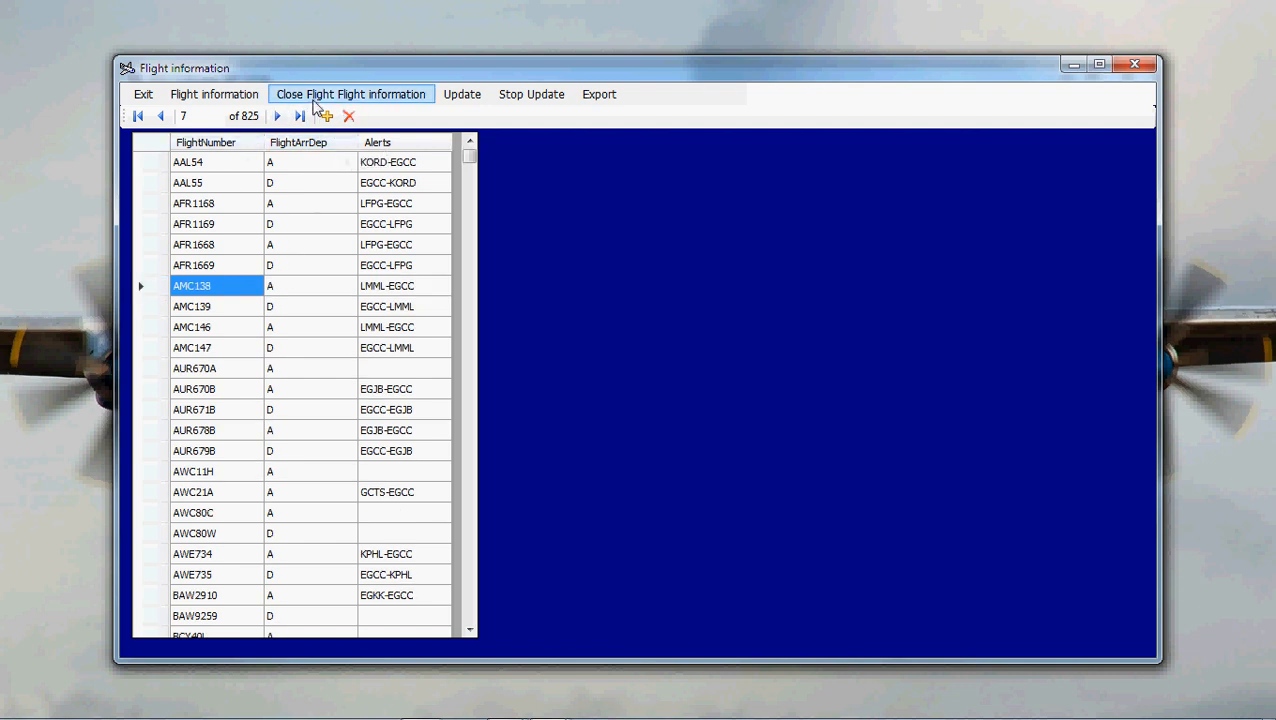
click(462, 94)
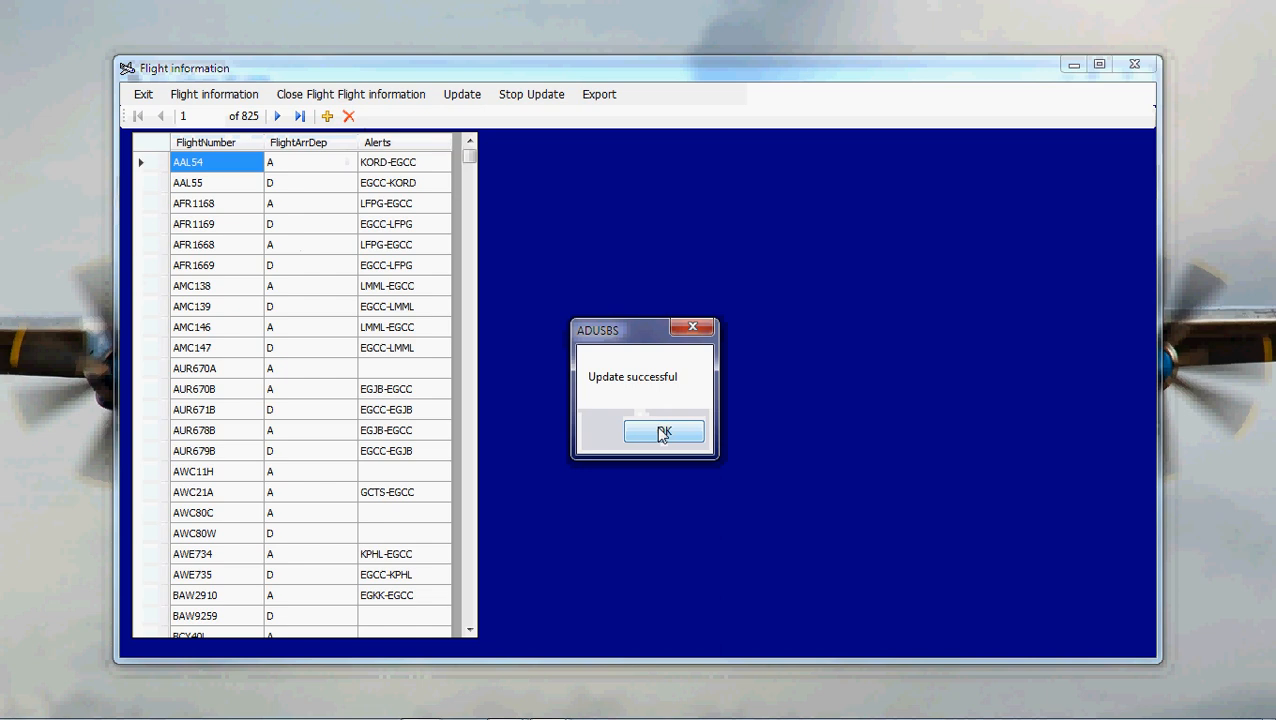
click(664, 432)
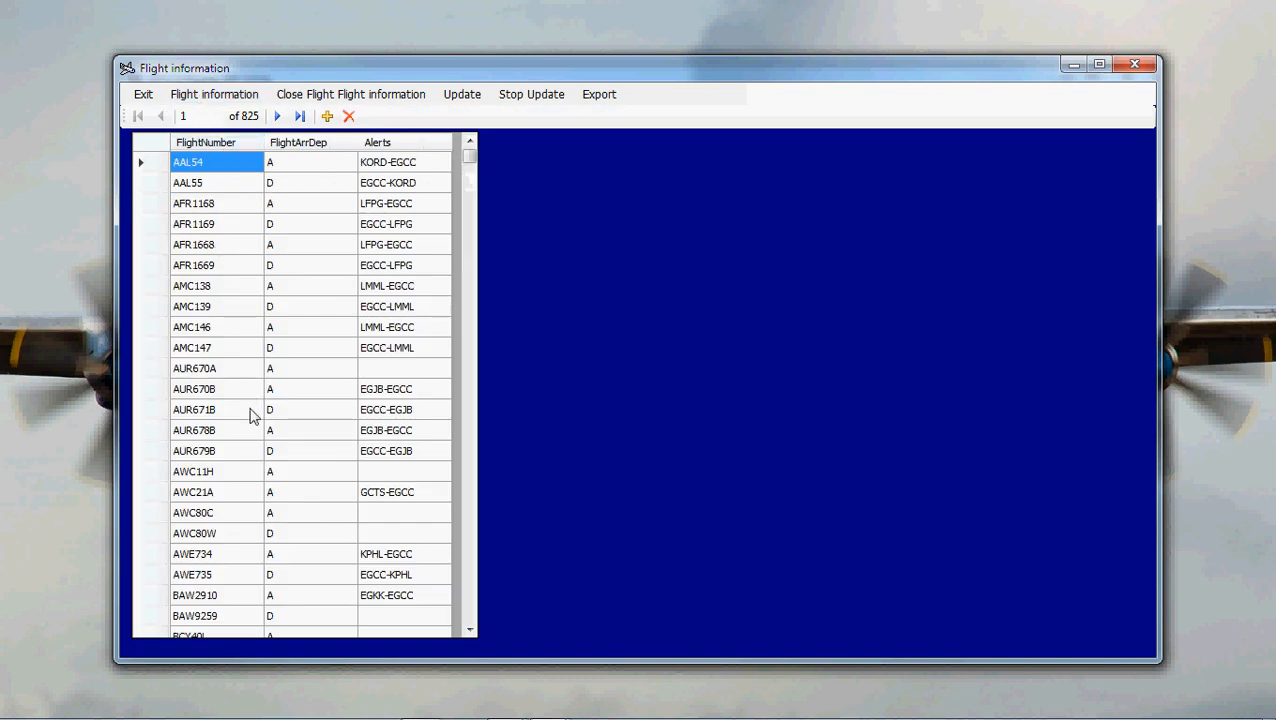
mouse_move(396, 198)
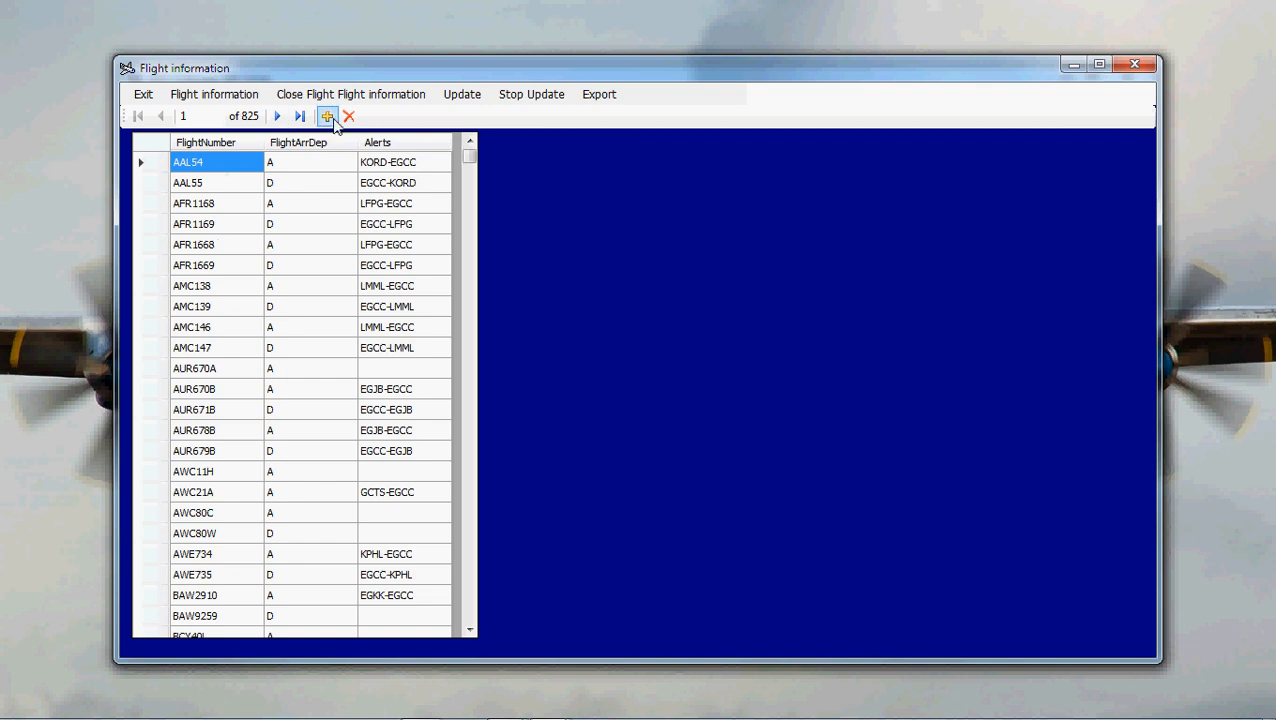
mouse_move(326, 116)
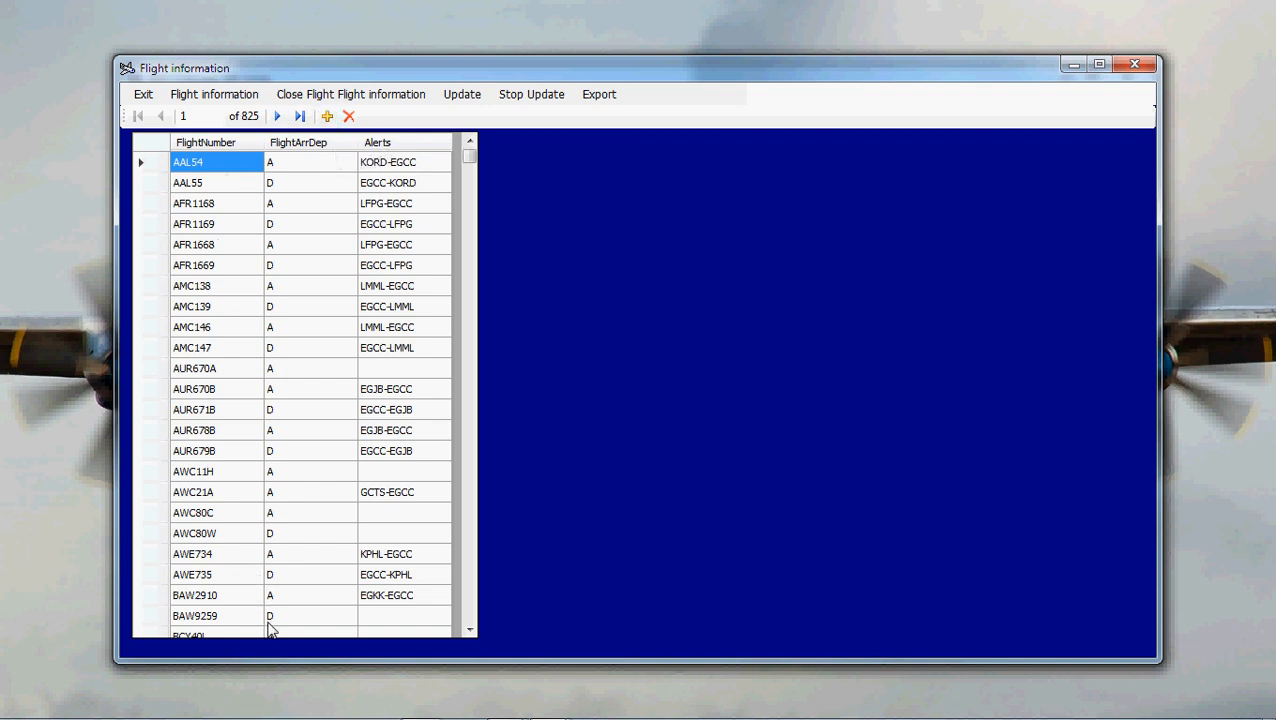
mouse_move(276, 326)
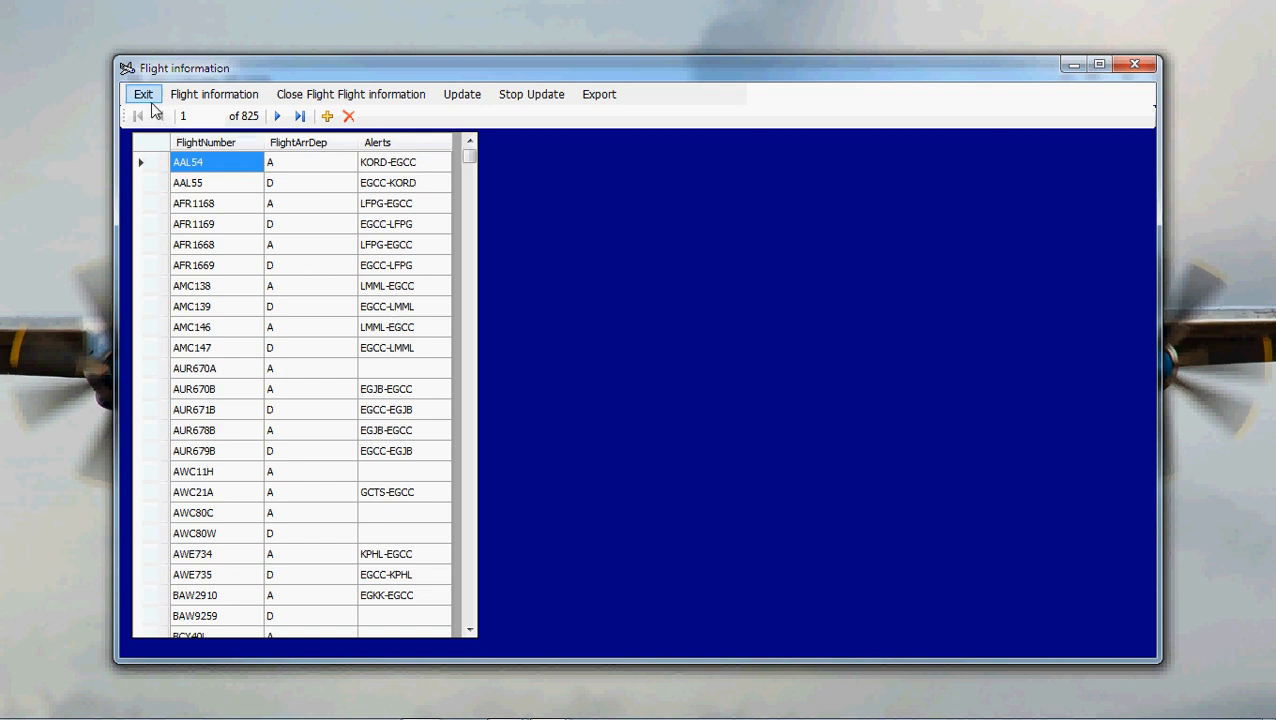
Exit Flight information, scroll through the 244-entry Operators and Logos list, then exit it
click(144, 94)
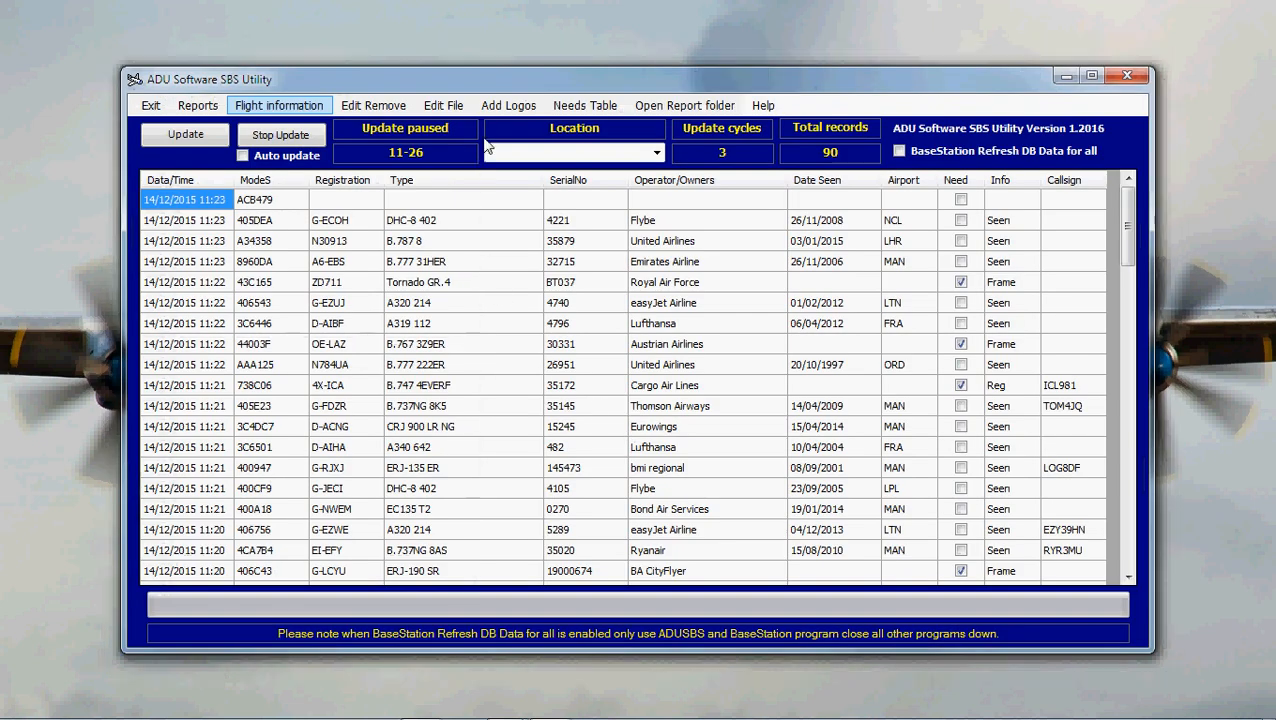
click(508, 104)
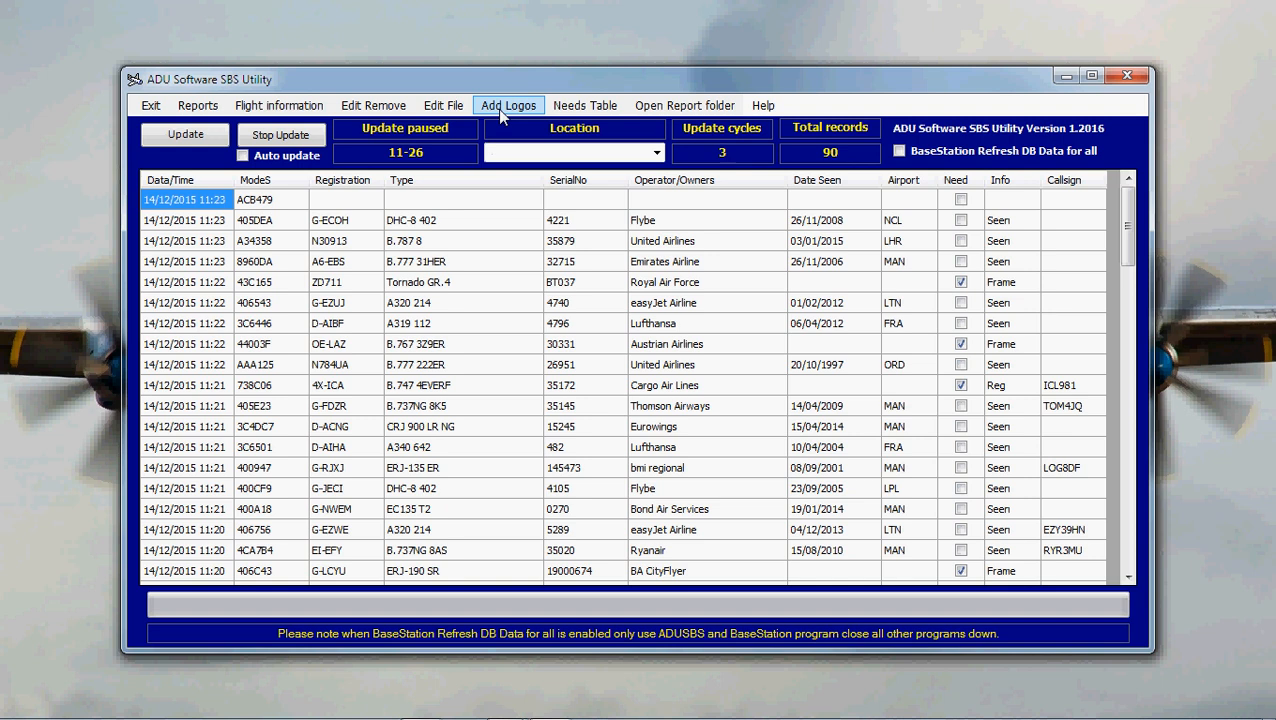
click(508, 104)
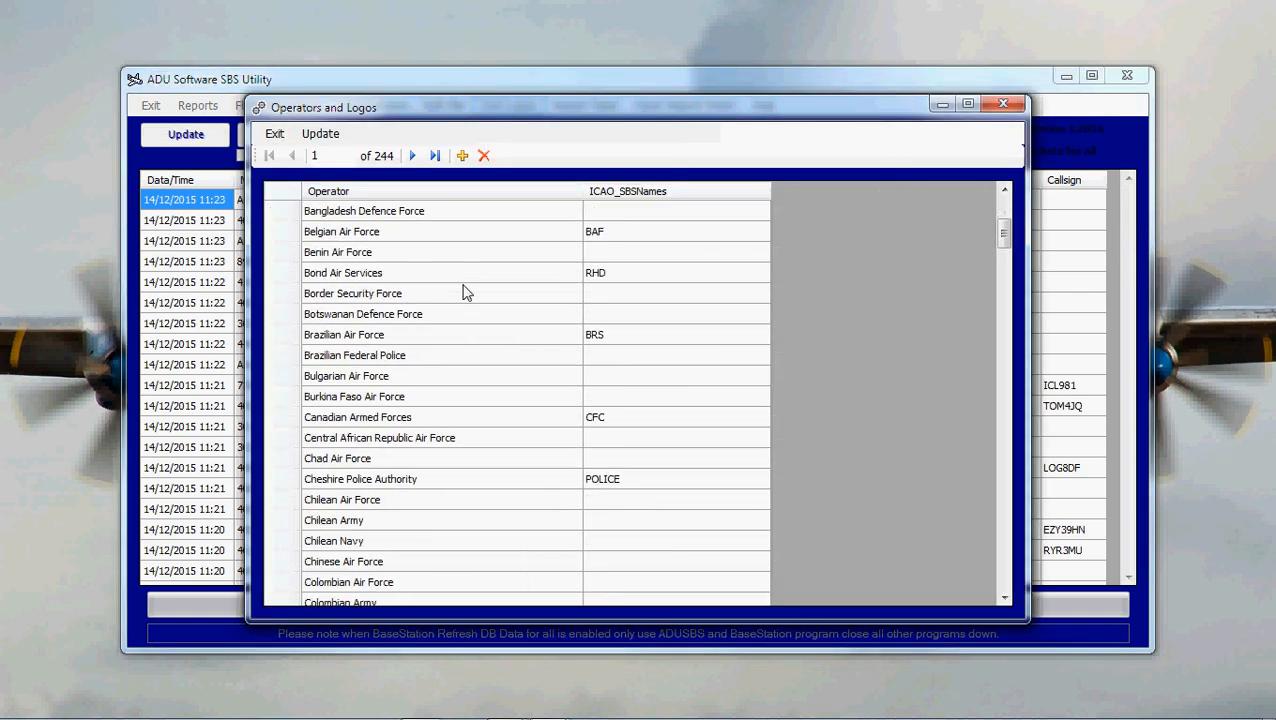
scroll(down, 3)
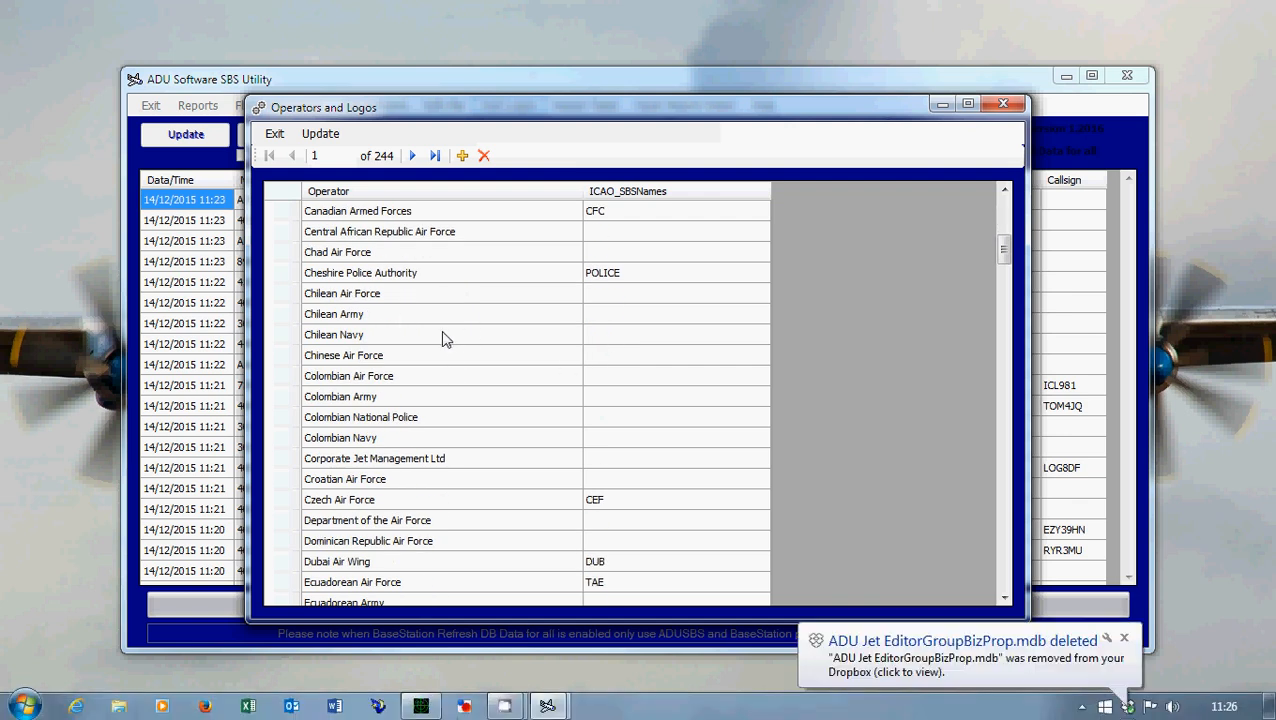
mouse_move(404, 324)
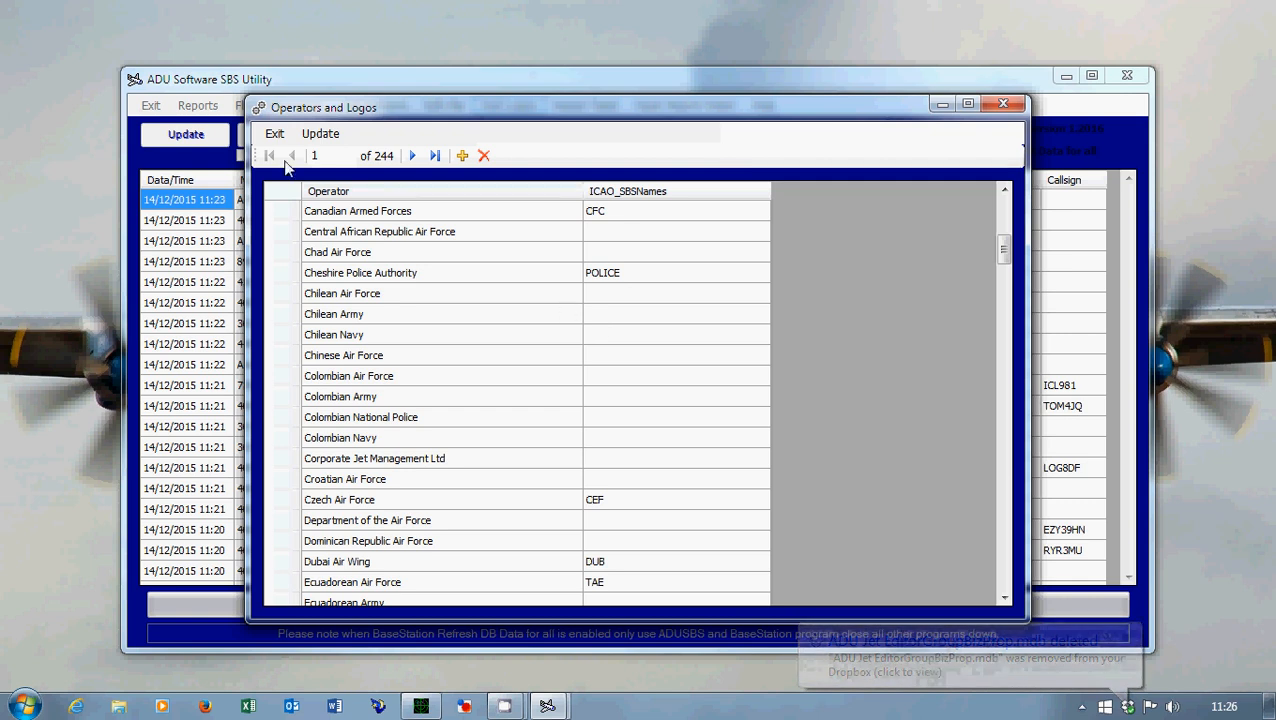
click(274, 132)
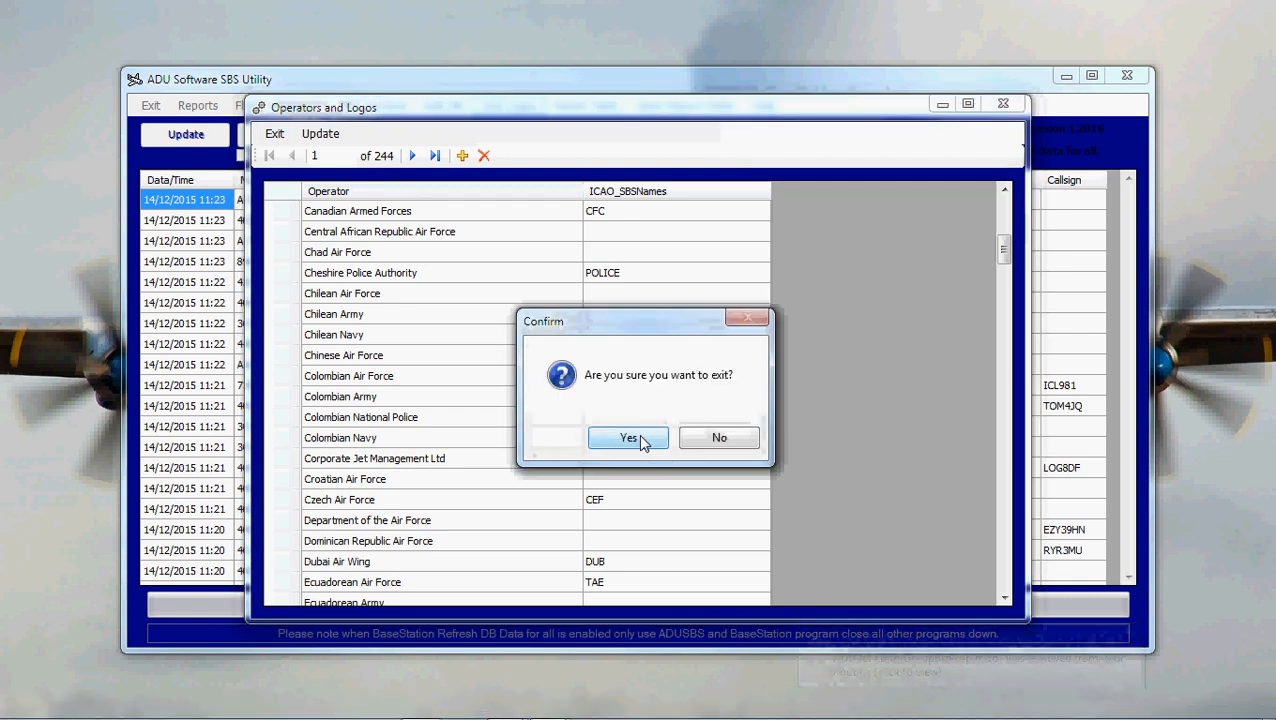
click(628, 436)
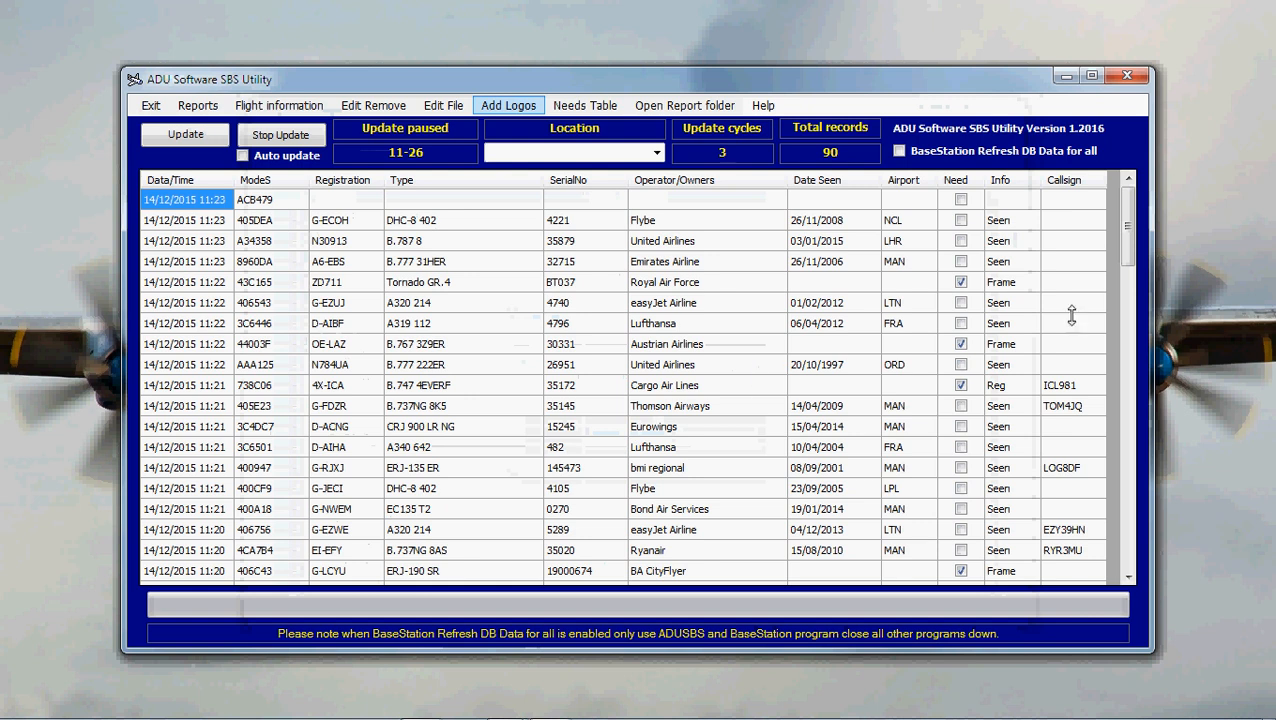
mouse_move(908, 456)
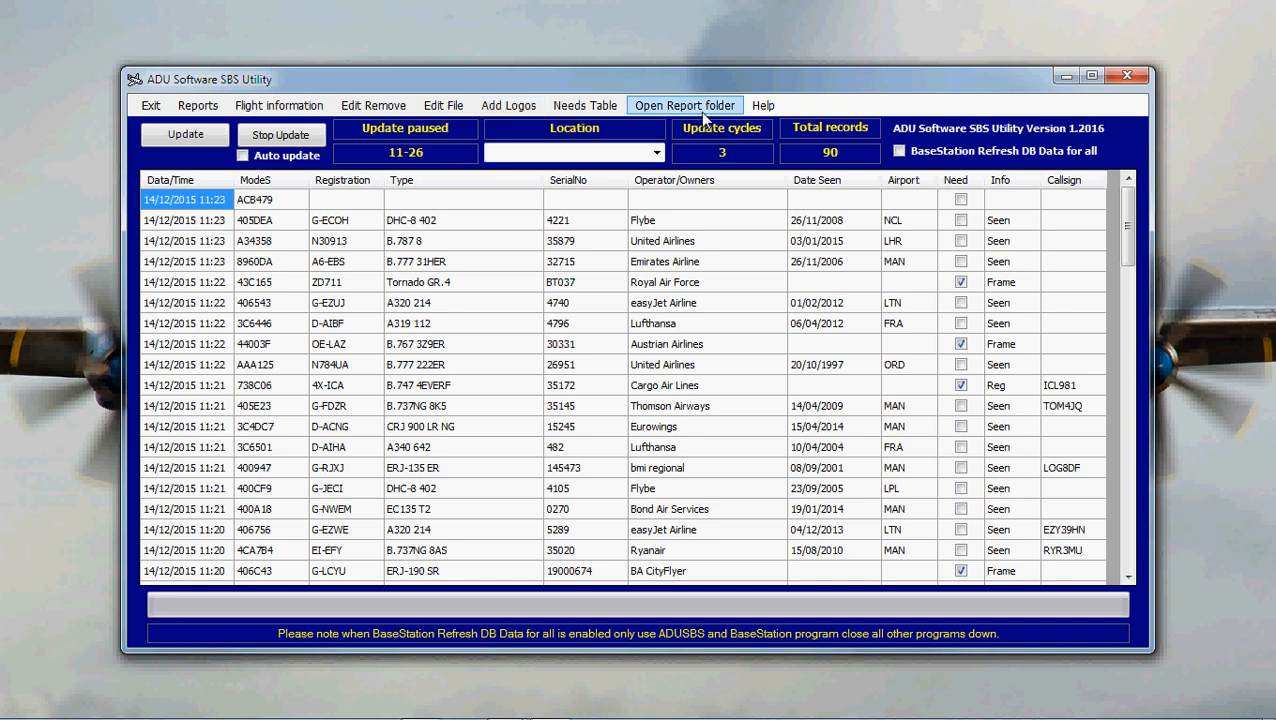
click(684, 104)
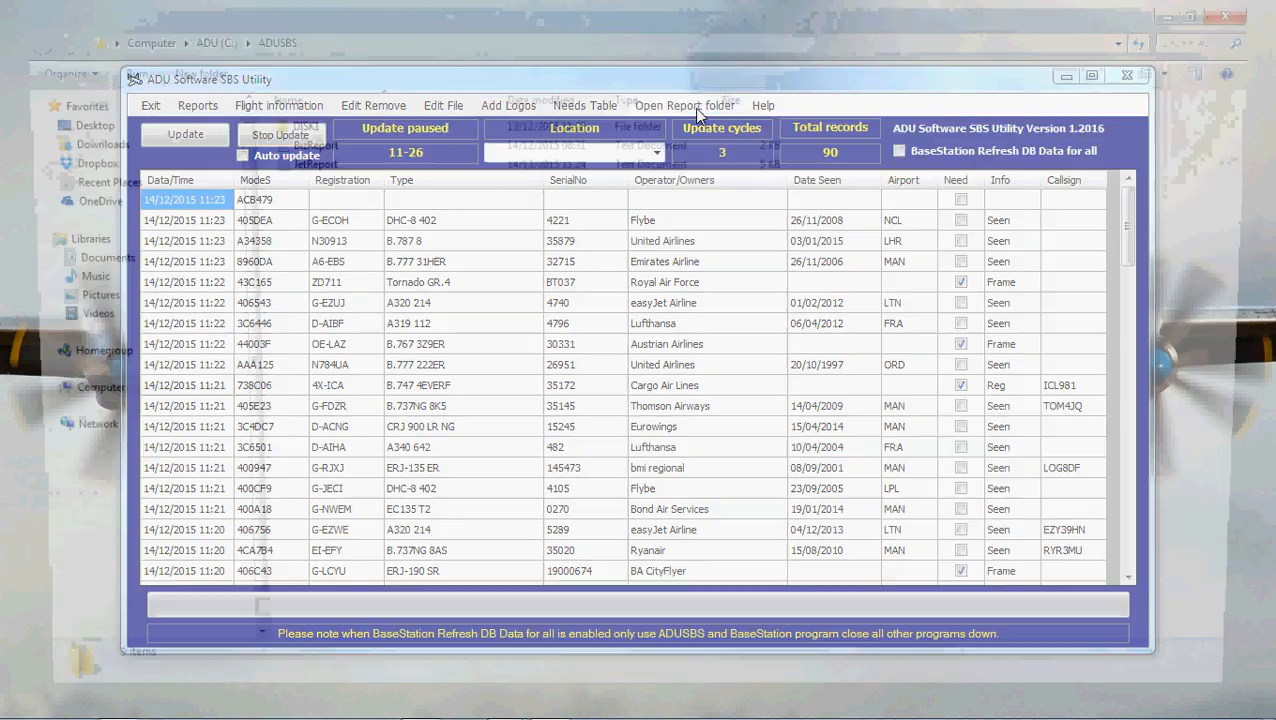
click(684, 104)
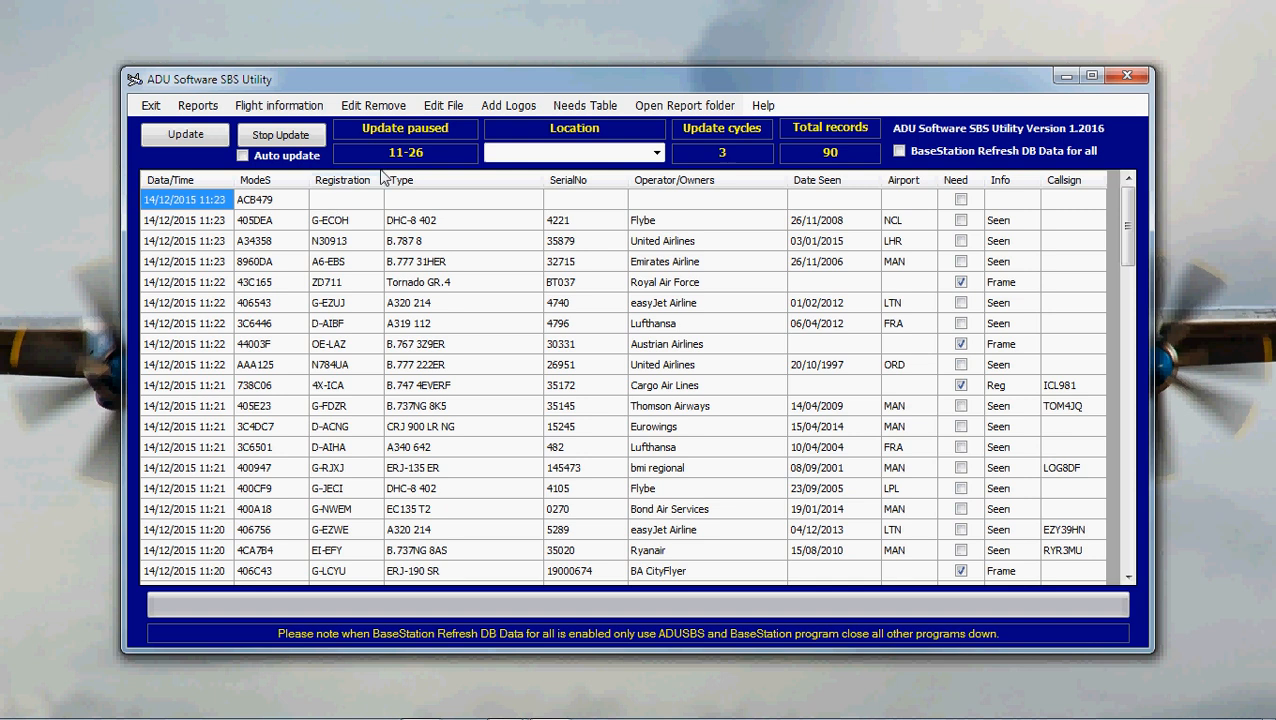
mouse_move(372, 104)
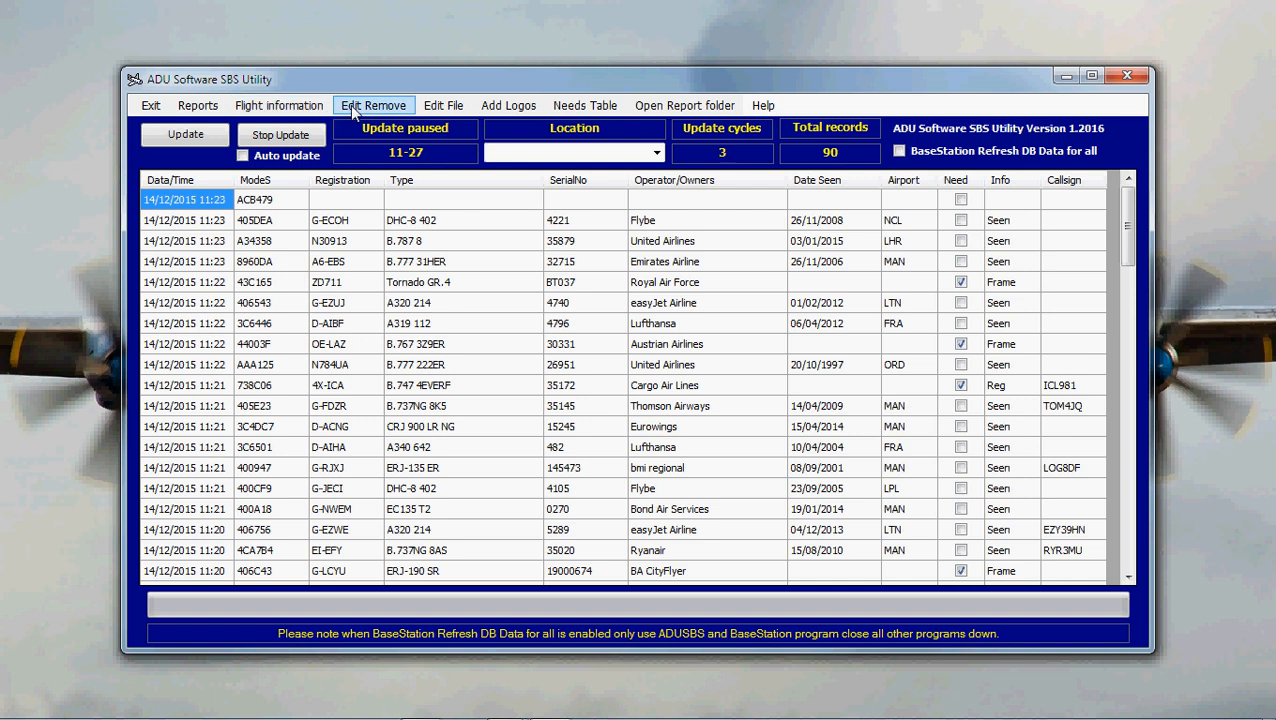
Check the Edit Remove options for user data, then start a fresh update run
click(372, 104)
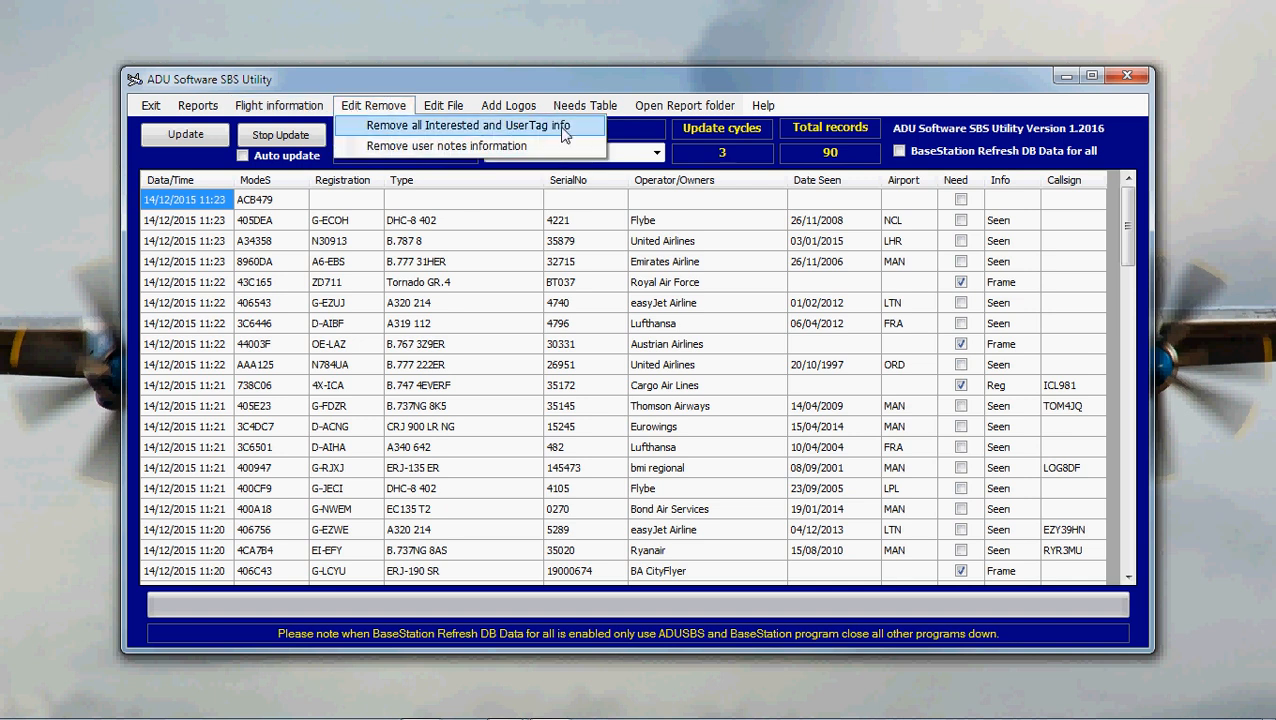
mouse_move(450, 146)
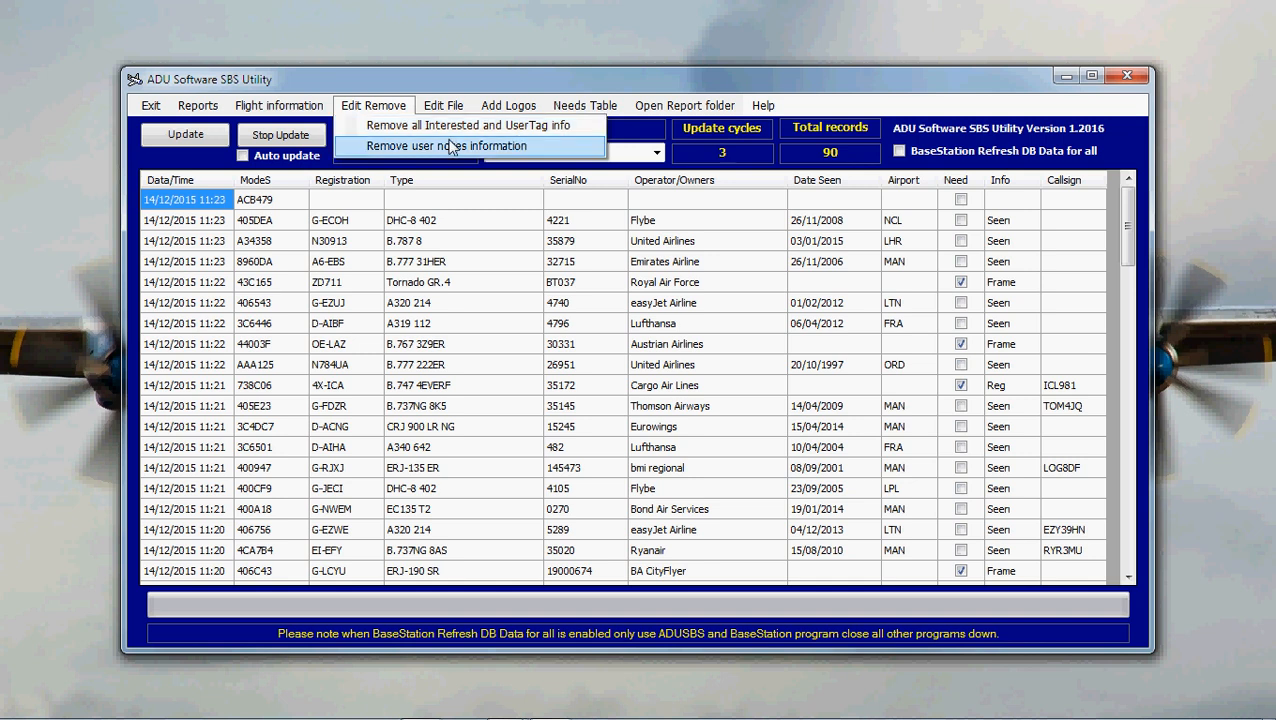
mouse_move(478, 156)
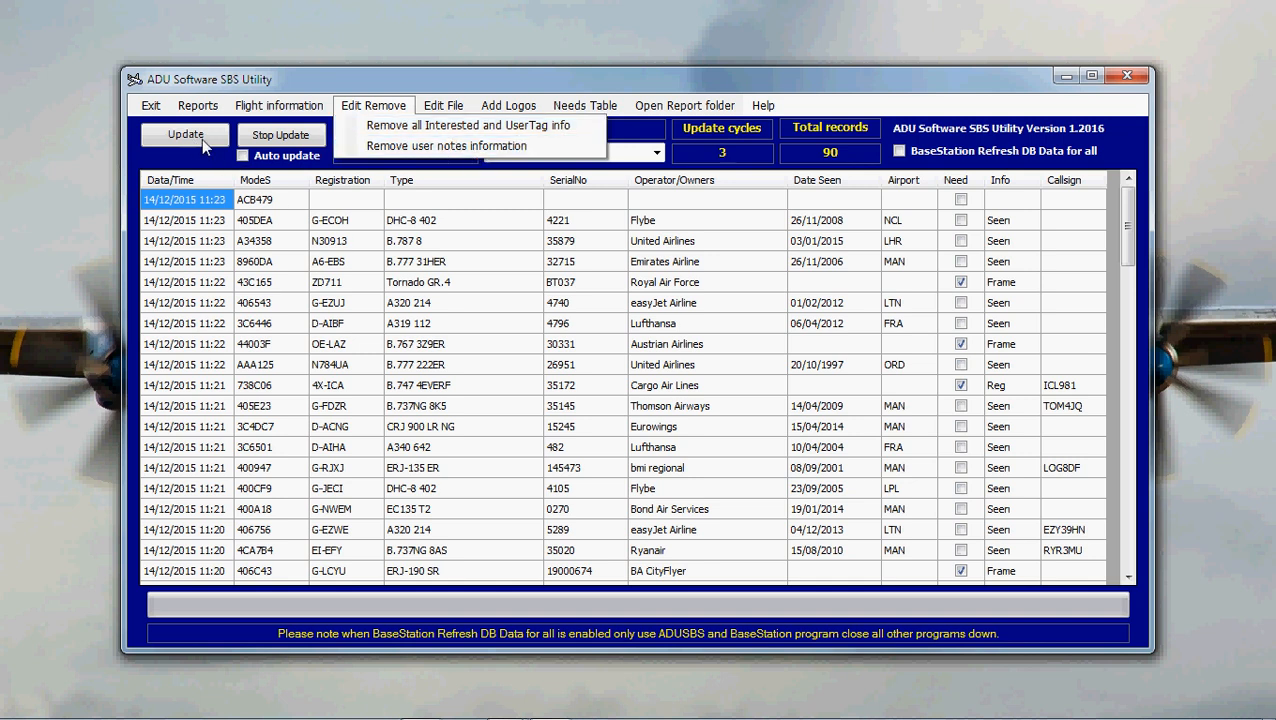
mouse_move(468, 124)
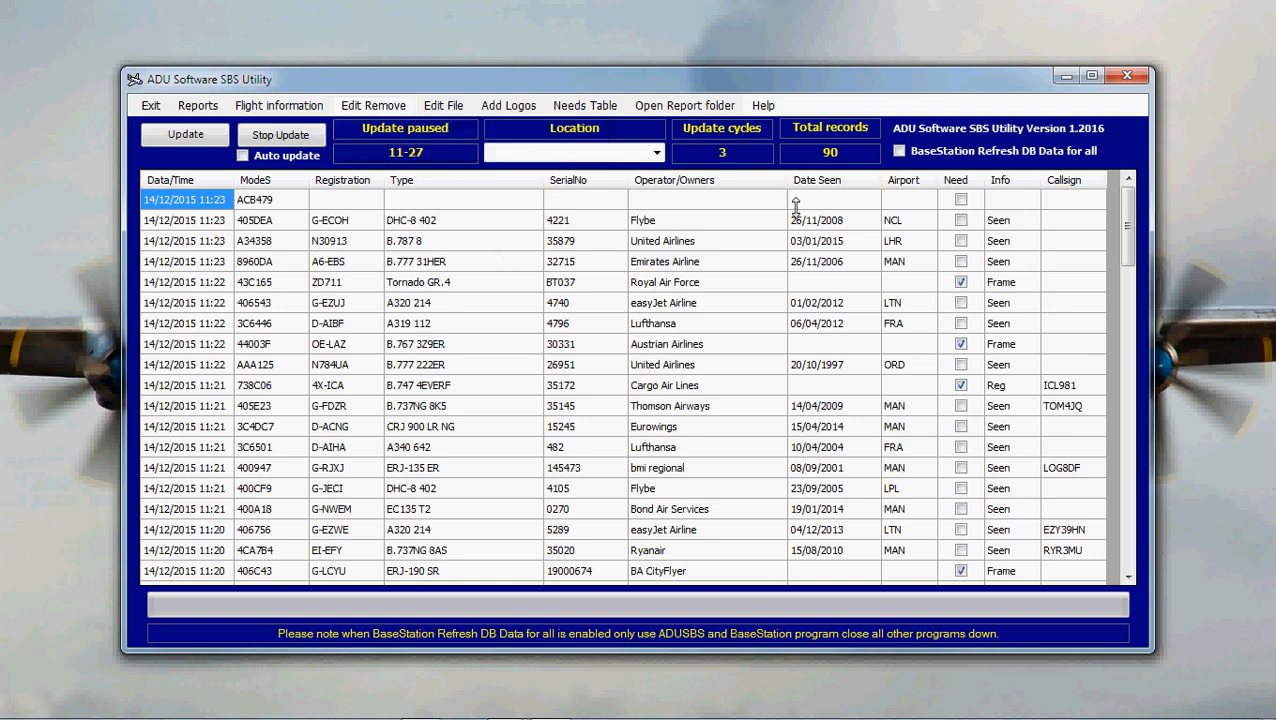
mouse_move(1010, 558)
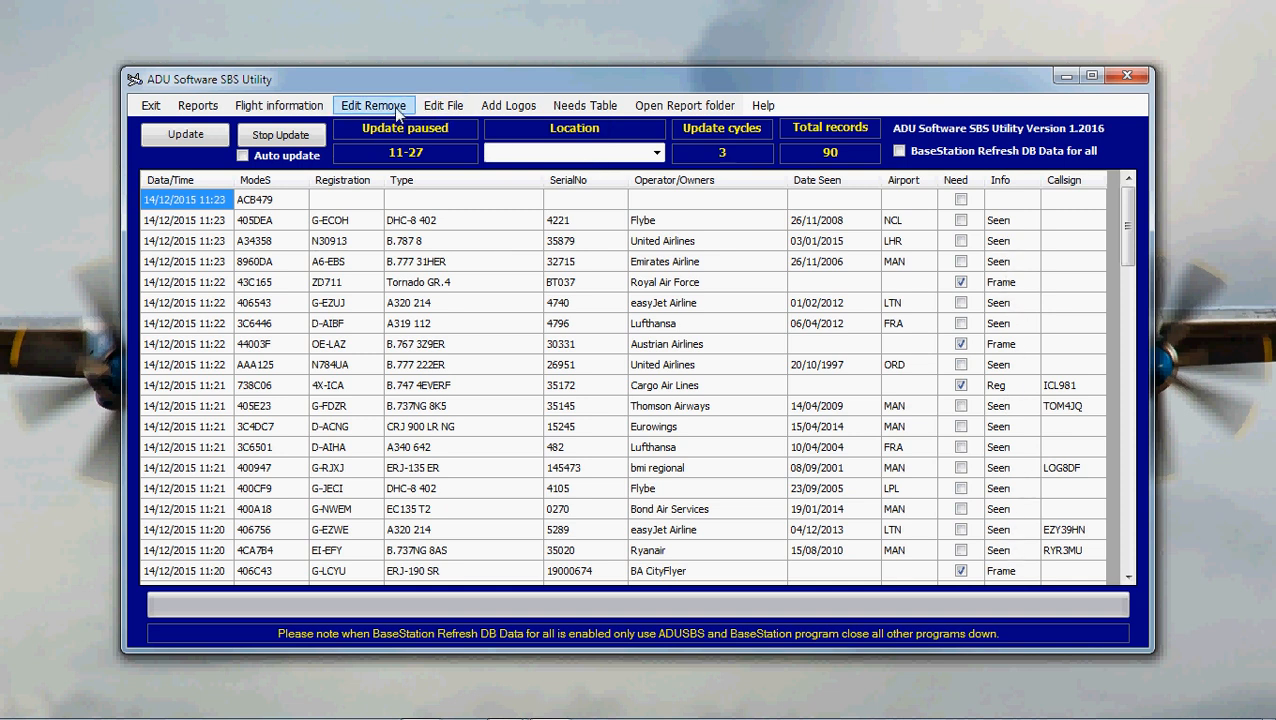
click(184, 134)
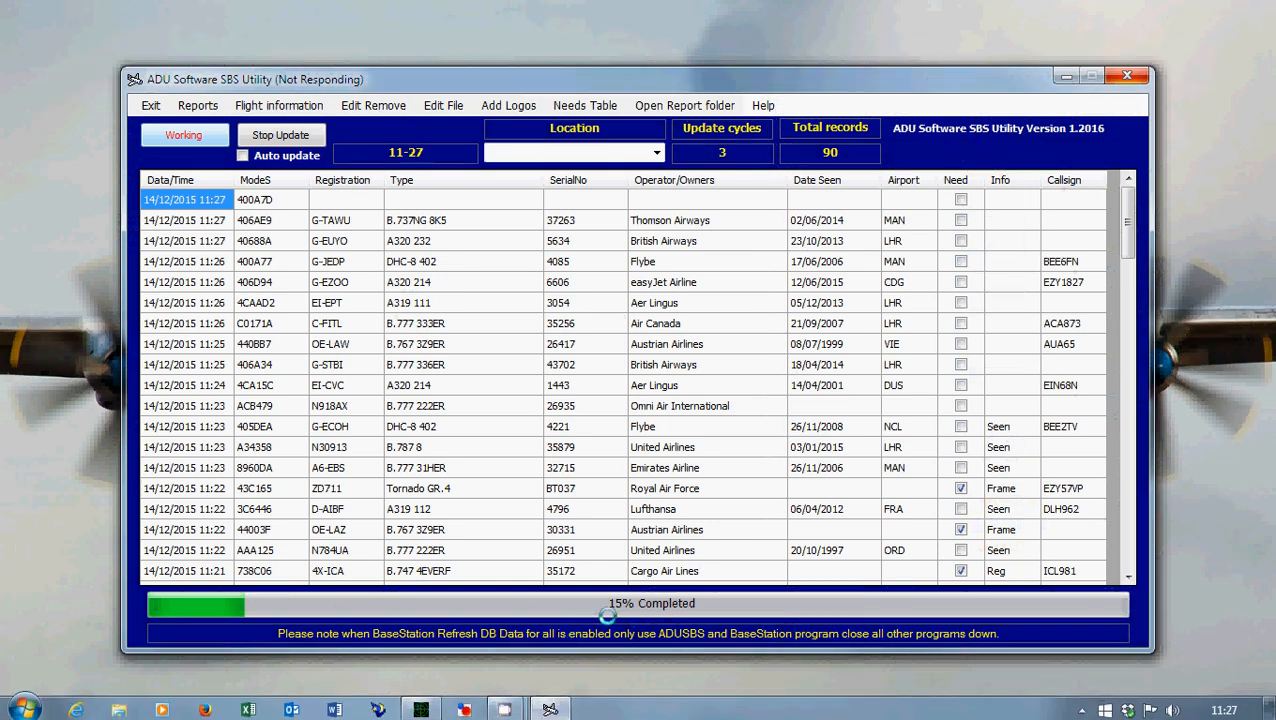
Refresh BaseStation's database data for all tracked aircraft via the Aircraft menu
click(420, 712)
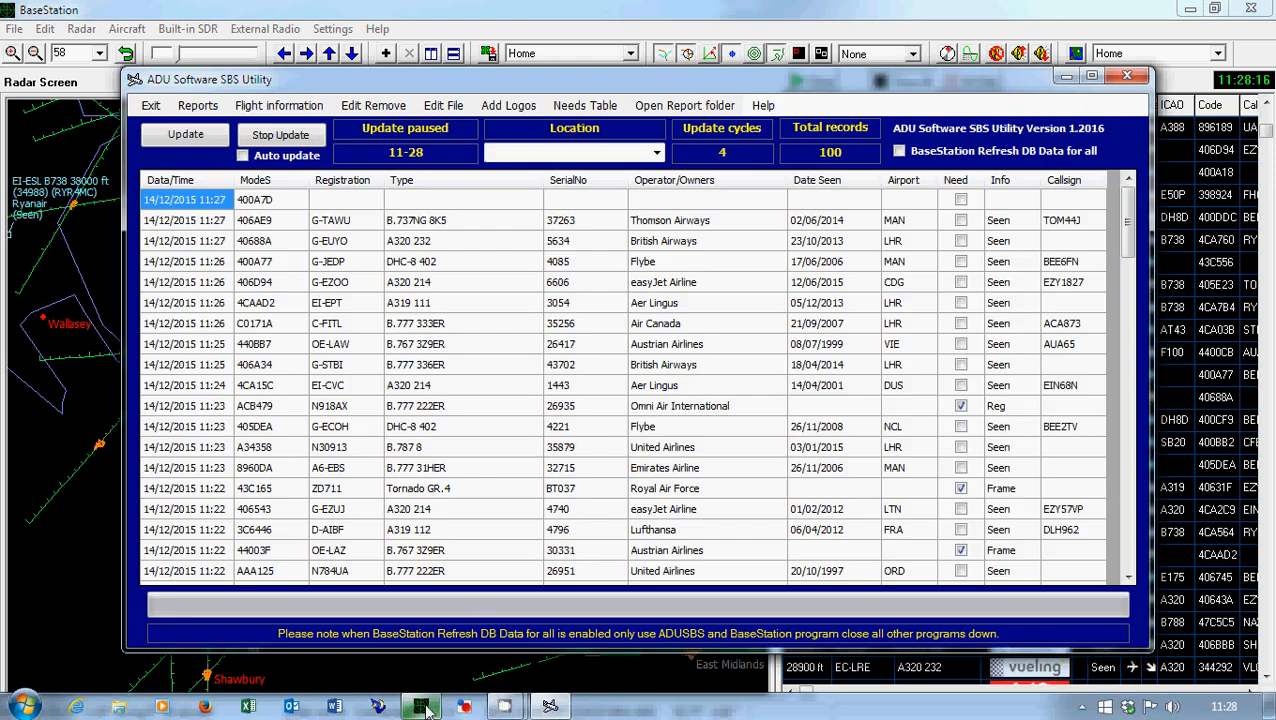
click(1128, 76)
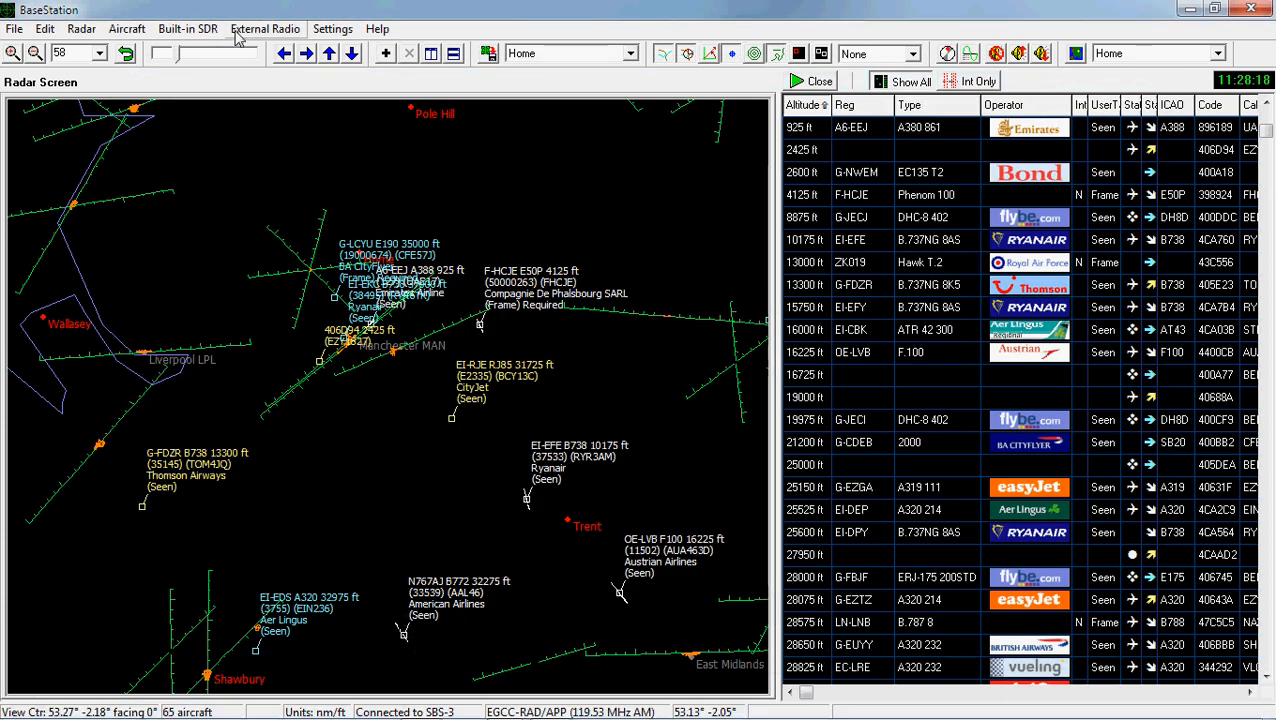
click(128, 28)
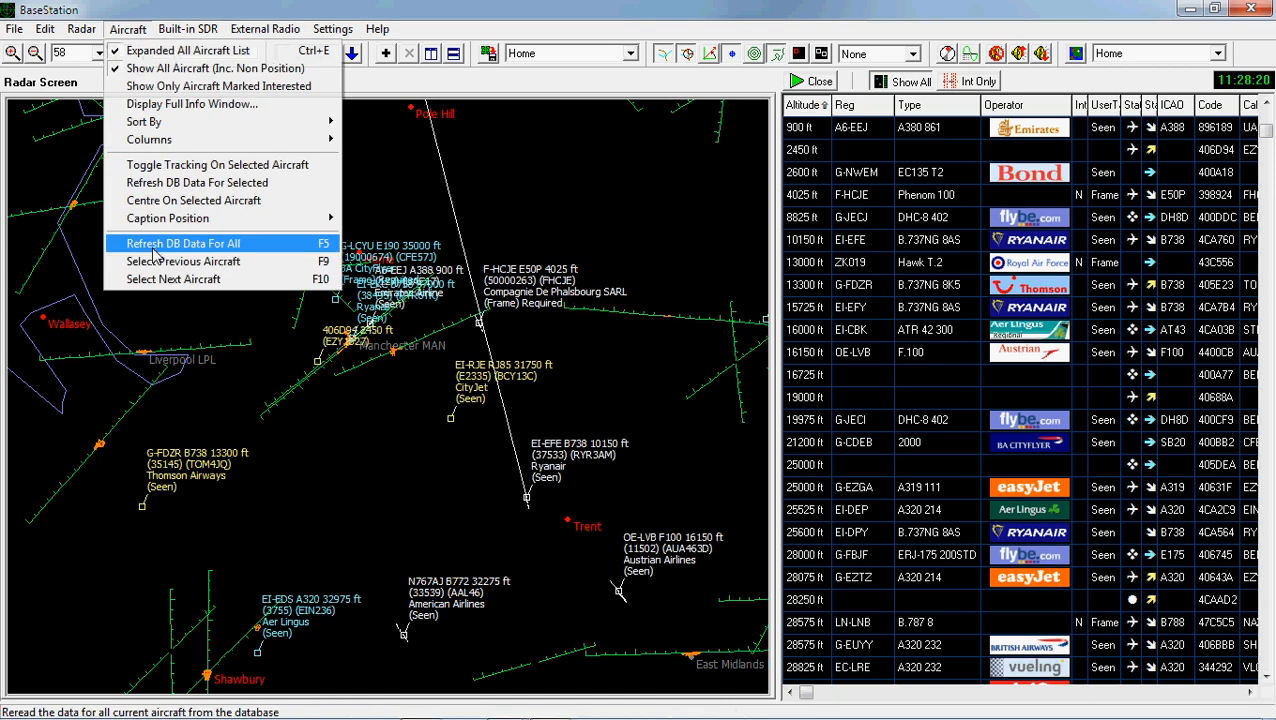
click(182, 244)
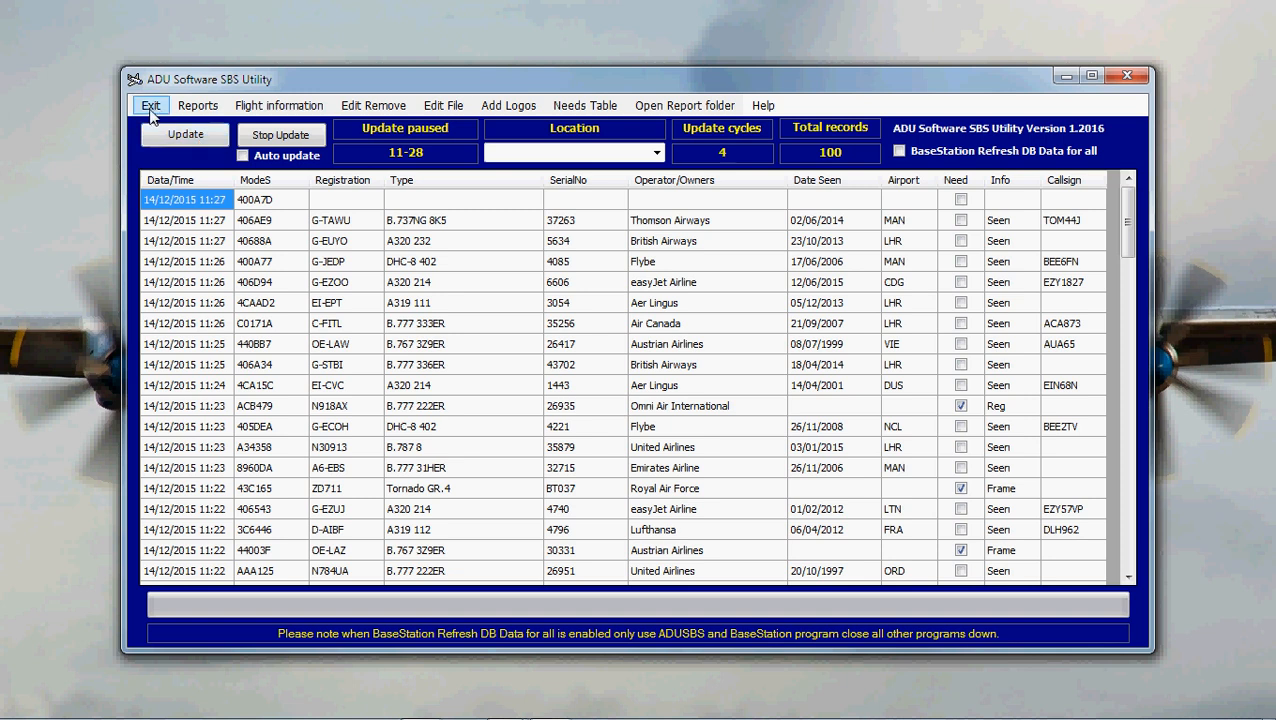
Exit the SBS Utility and restore BaseStation with its operator-filled aircraft list
click(150, 104)
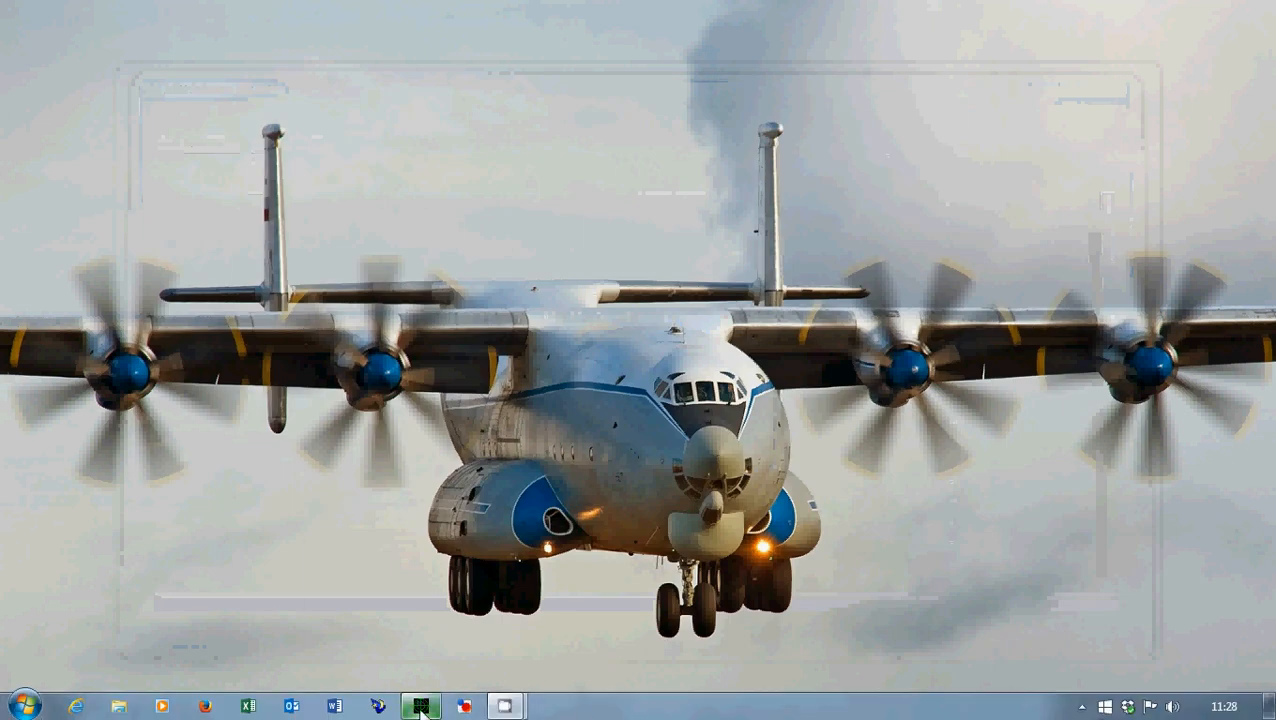
click(420, 704)
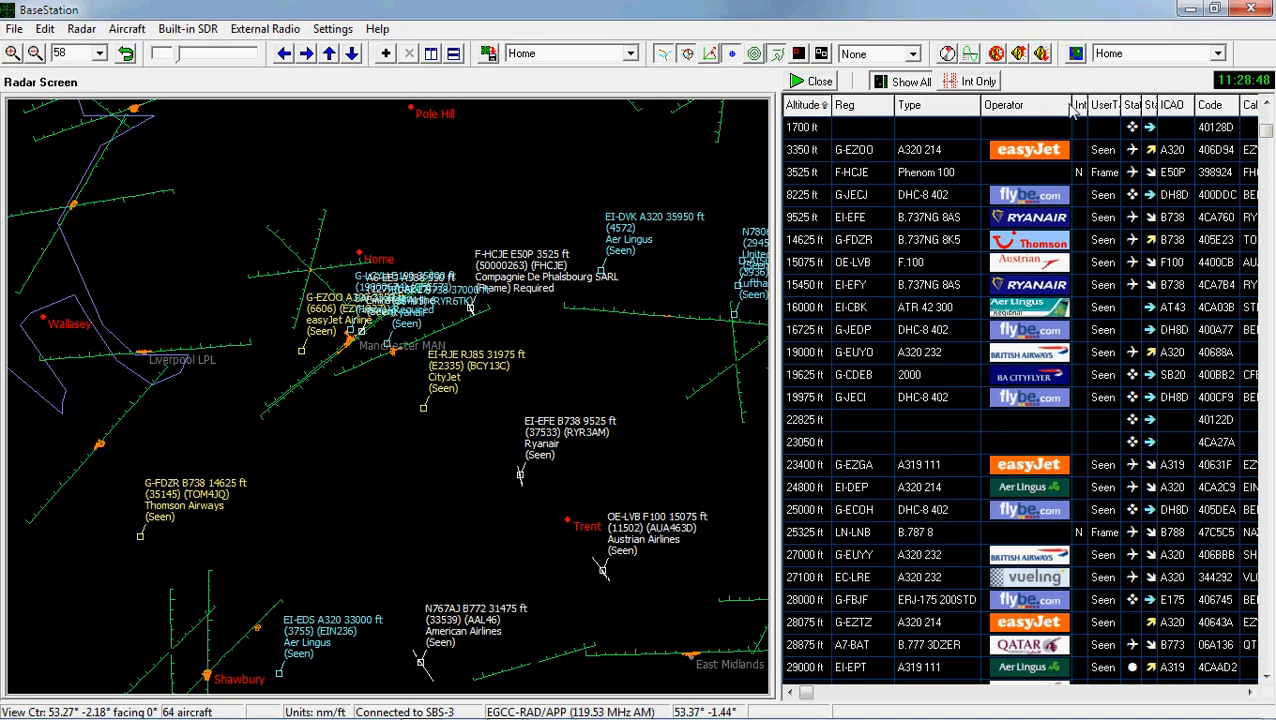